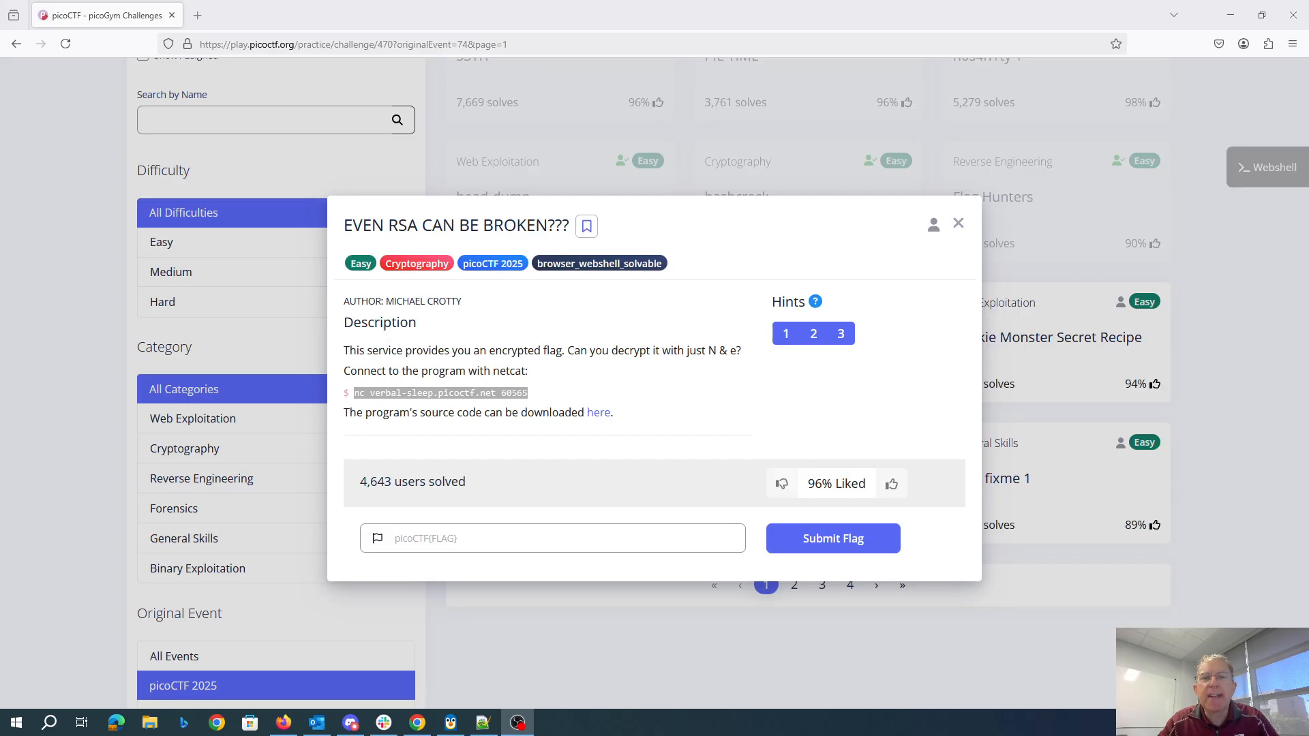
mouse_move(860, 307)
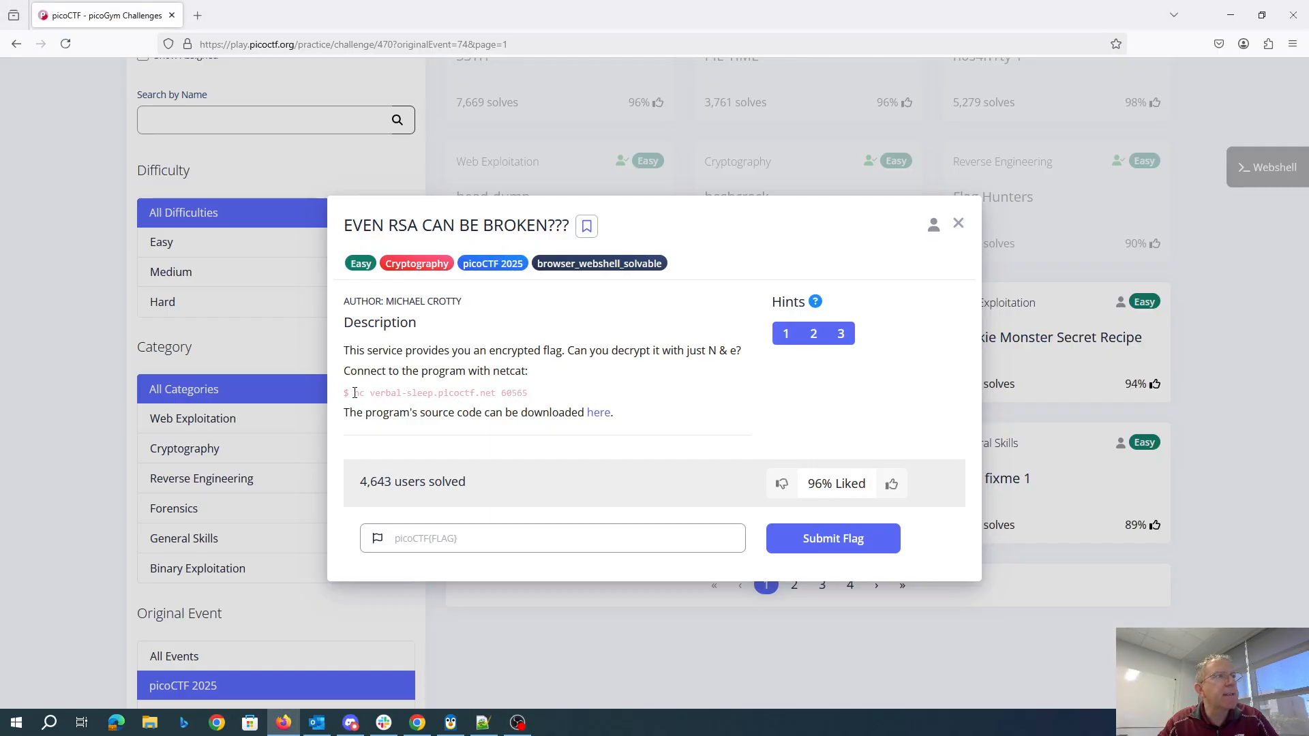
- Copy the challenge's netcat connection command and reveal hints 1 and 3 about N
right_click(439, 392)
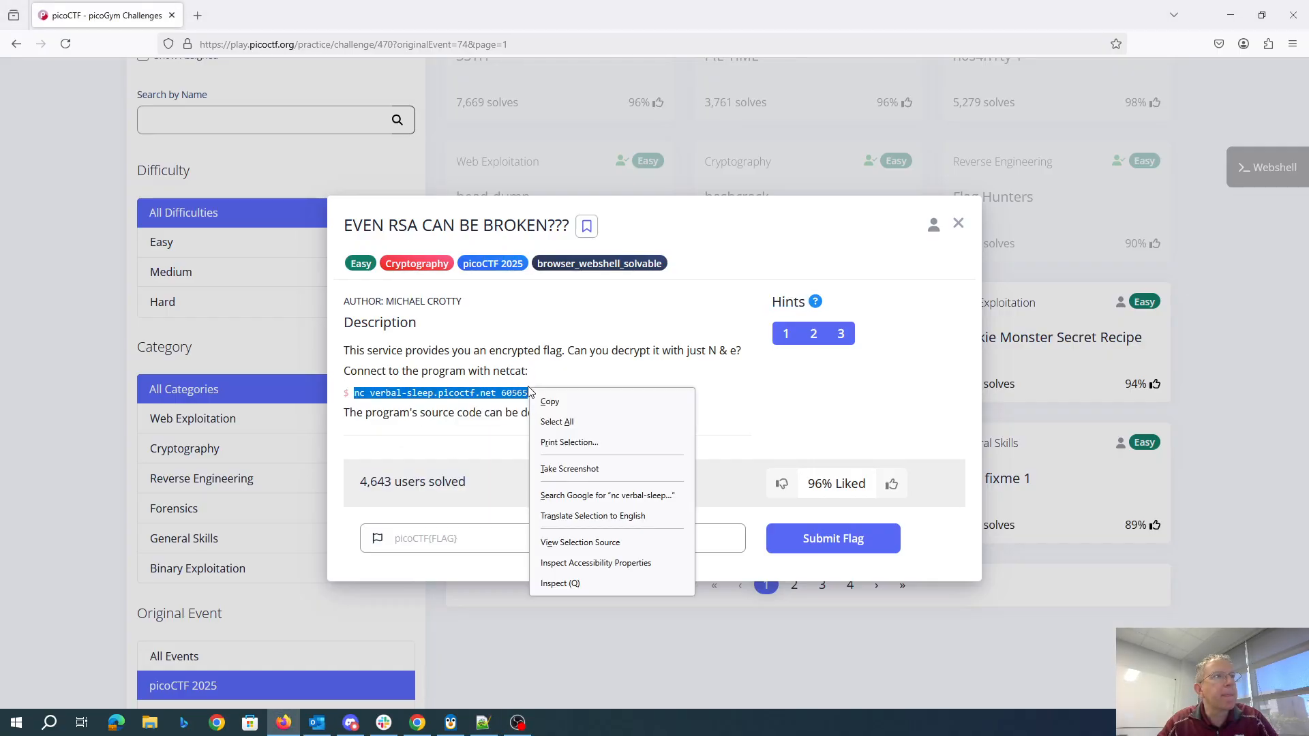
click(785, 333)
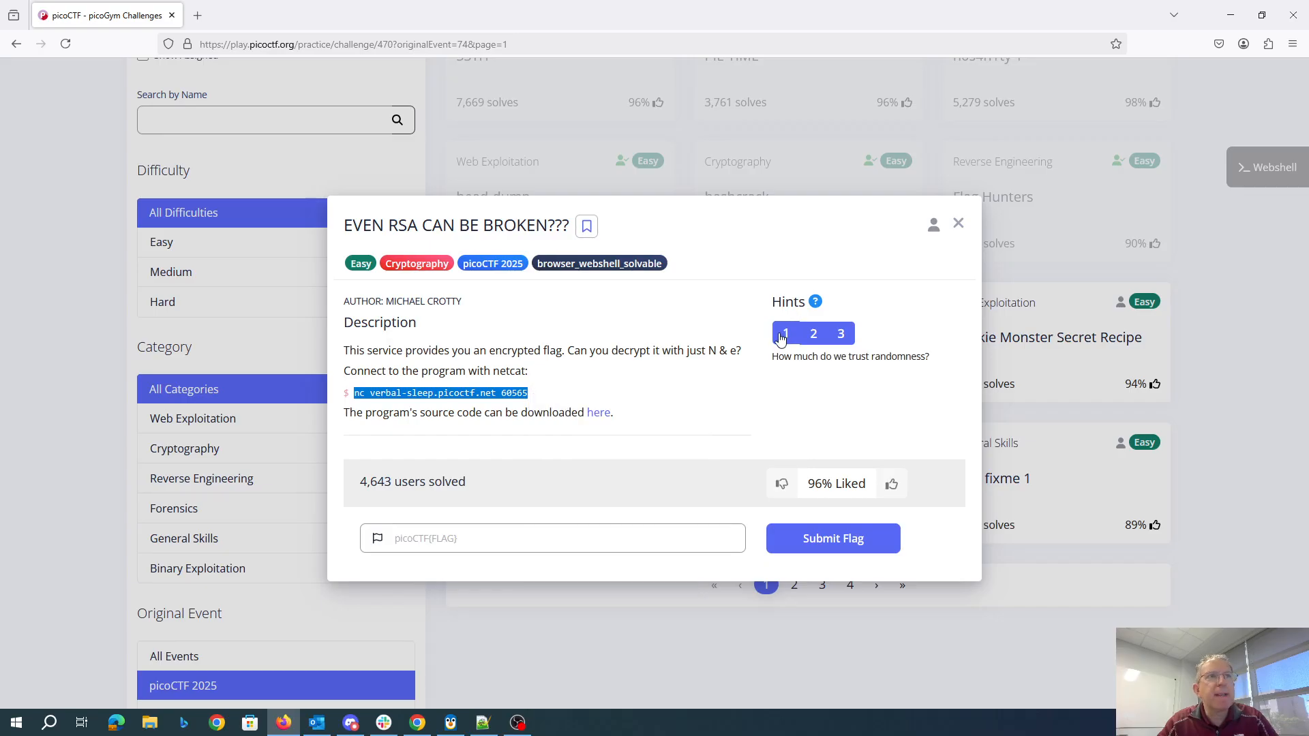
click(811, 333)
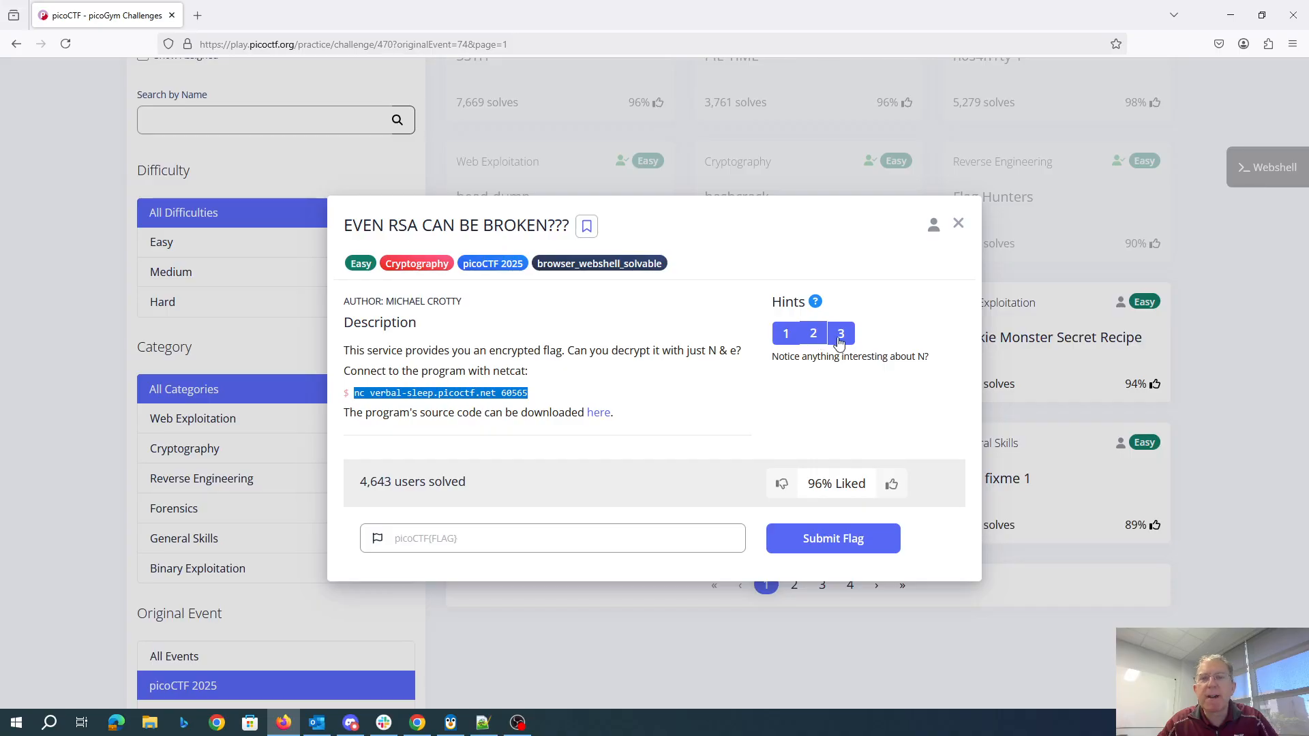
click(812, 334)
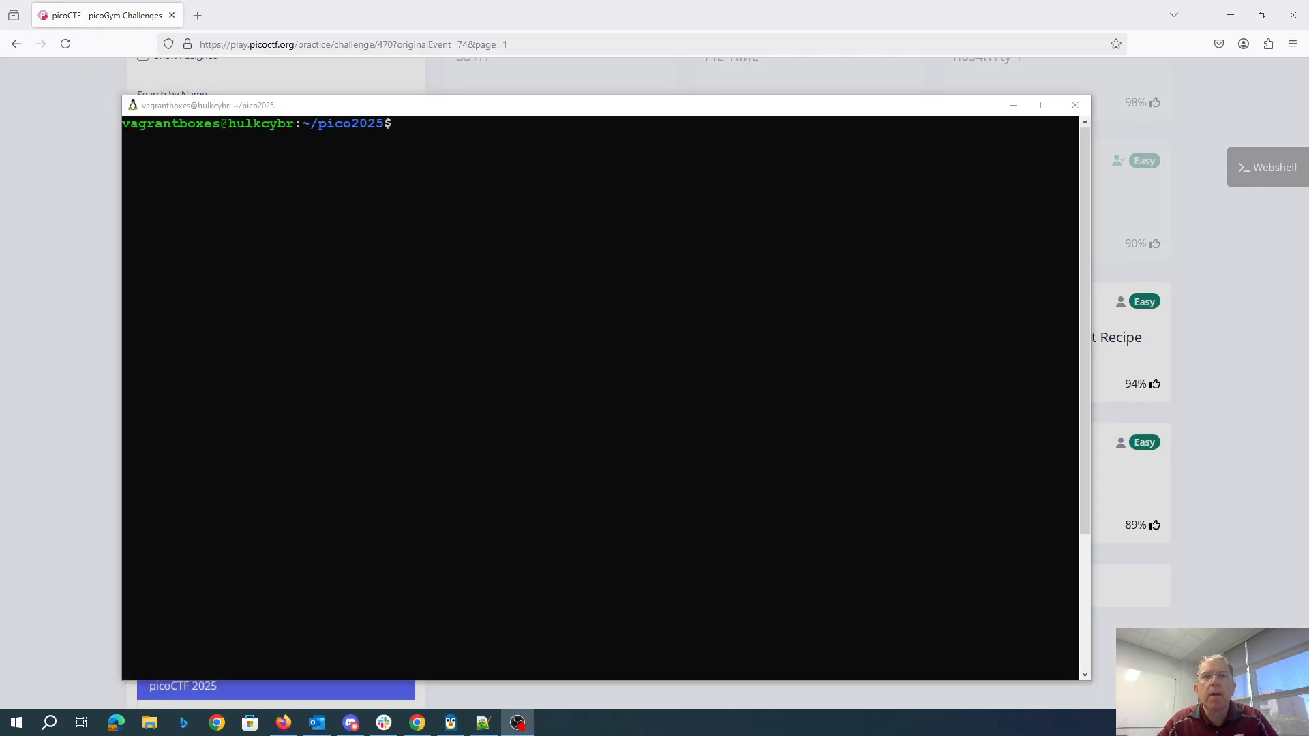
- Query verbal-sleep.picoctf.net 60565 for N, e and ciphertext, then copy the source-code link
text(nc verbal-sleep.picoctf.net 60565)
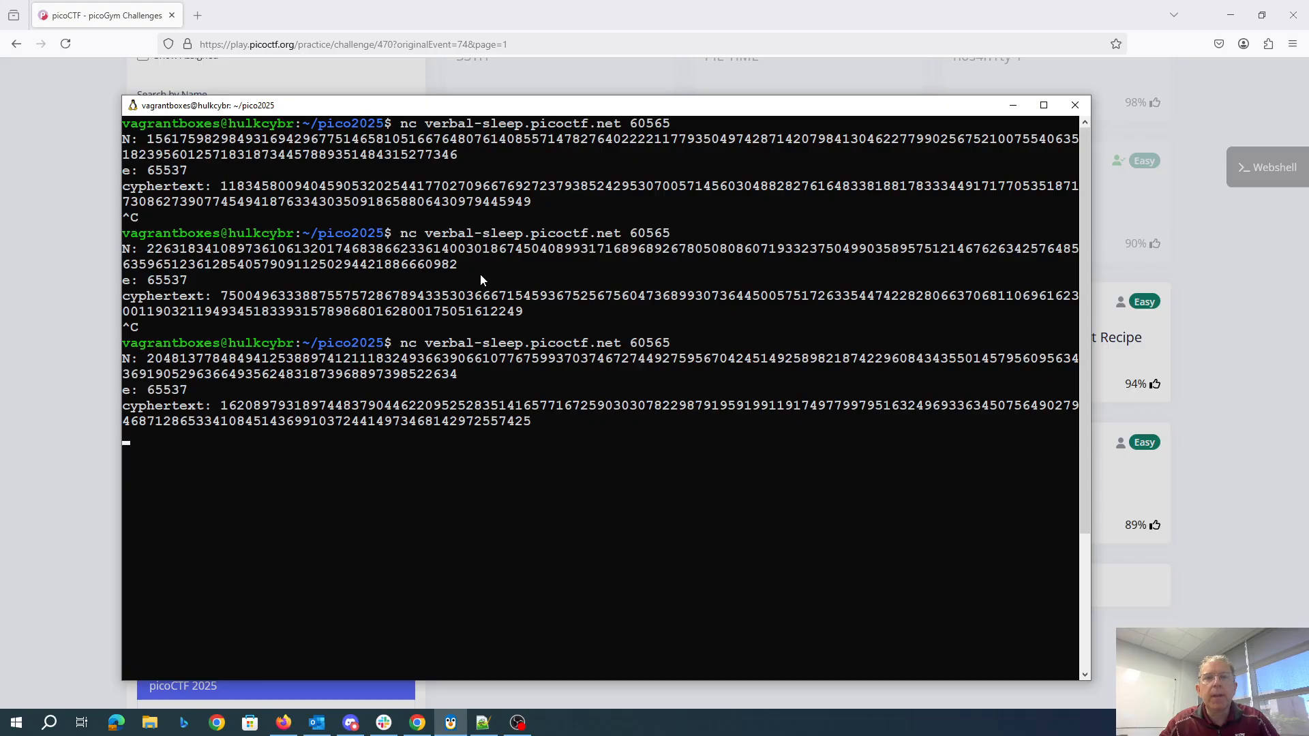
key(ctrl+c)
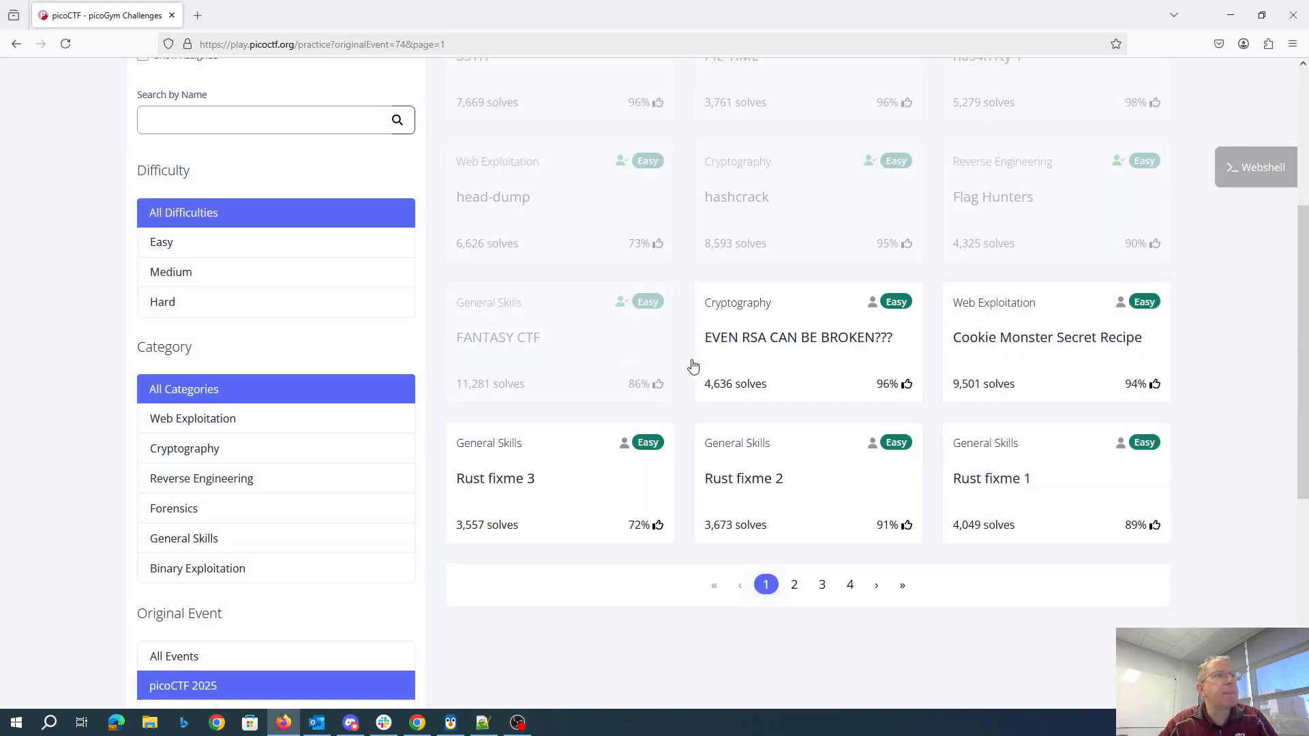
click(797, 338)
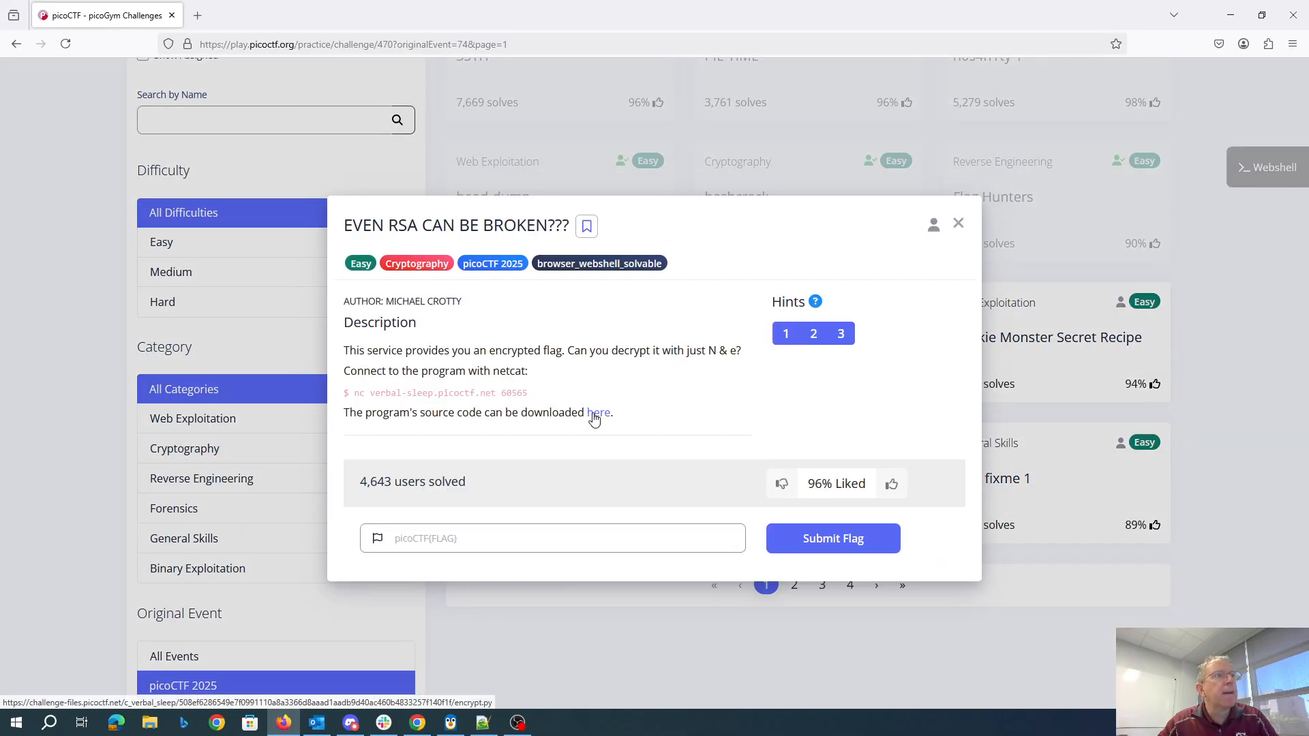
right_click(599, 412)
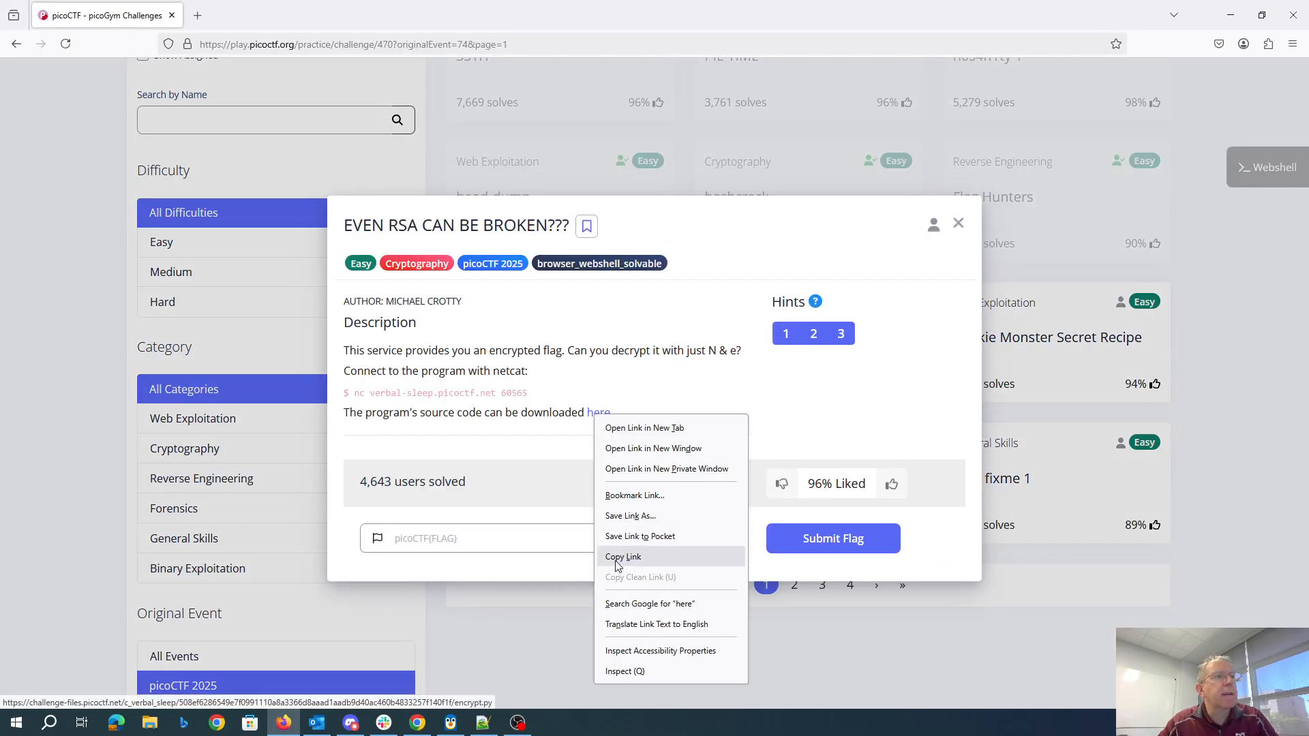
click(450, 722)
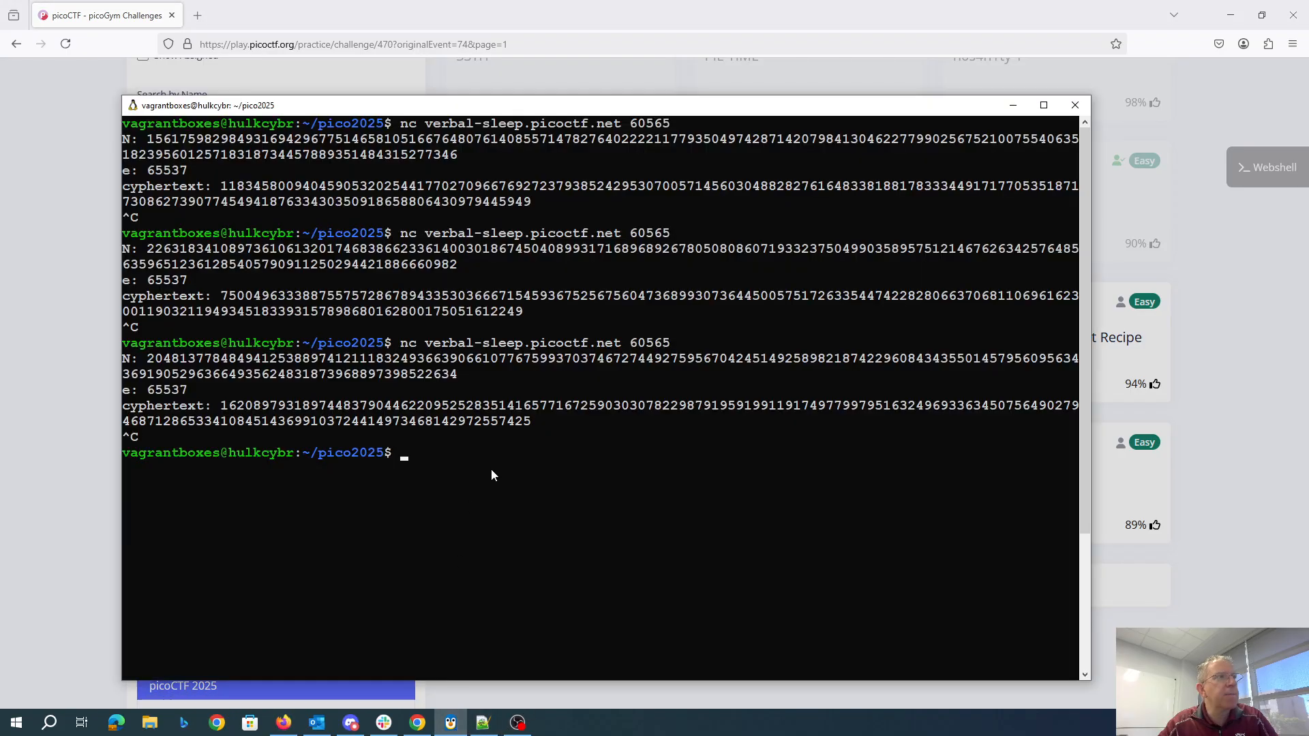
- Download the challenge source with wget and print encrypt.py's RSA key generation code
text(wget https://challenge-files.picoctf.net/c_verbal_sleep/508ef6286549e7f0991110a8a3366d8aaad1aadb9d40ac460b4833257f140f1f/encrypt.py)
text(cat encrypt.py)
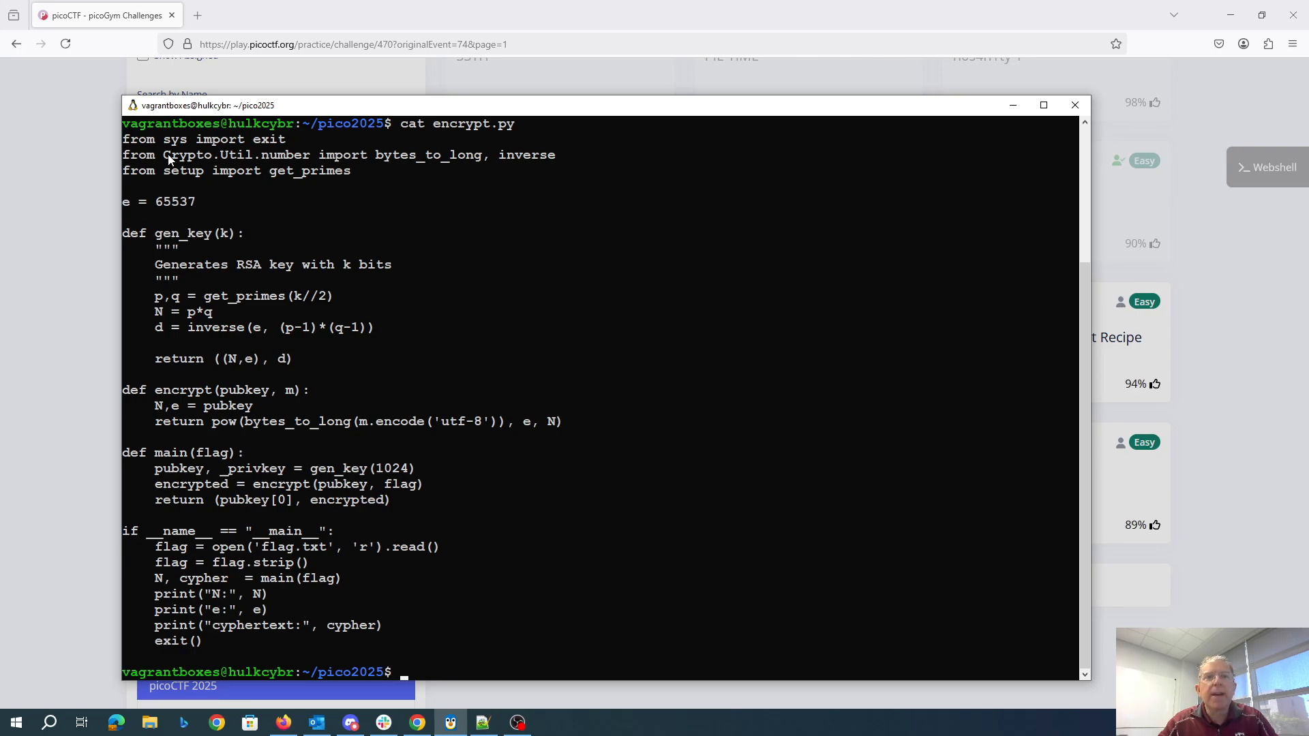
mouse_move(340, 187)
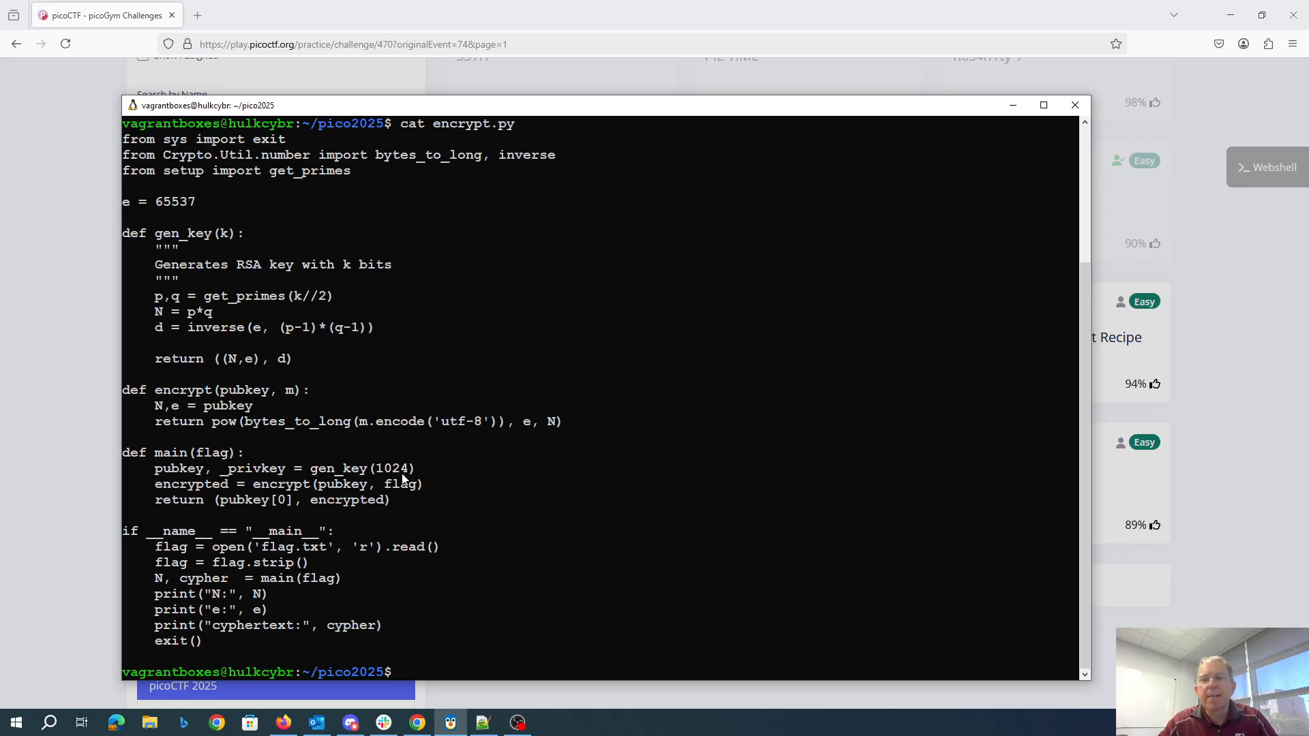
mouse_move(392, 438)
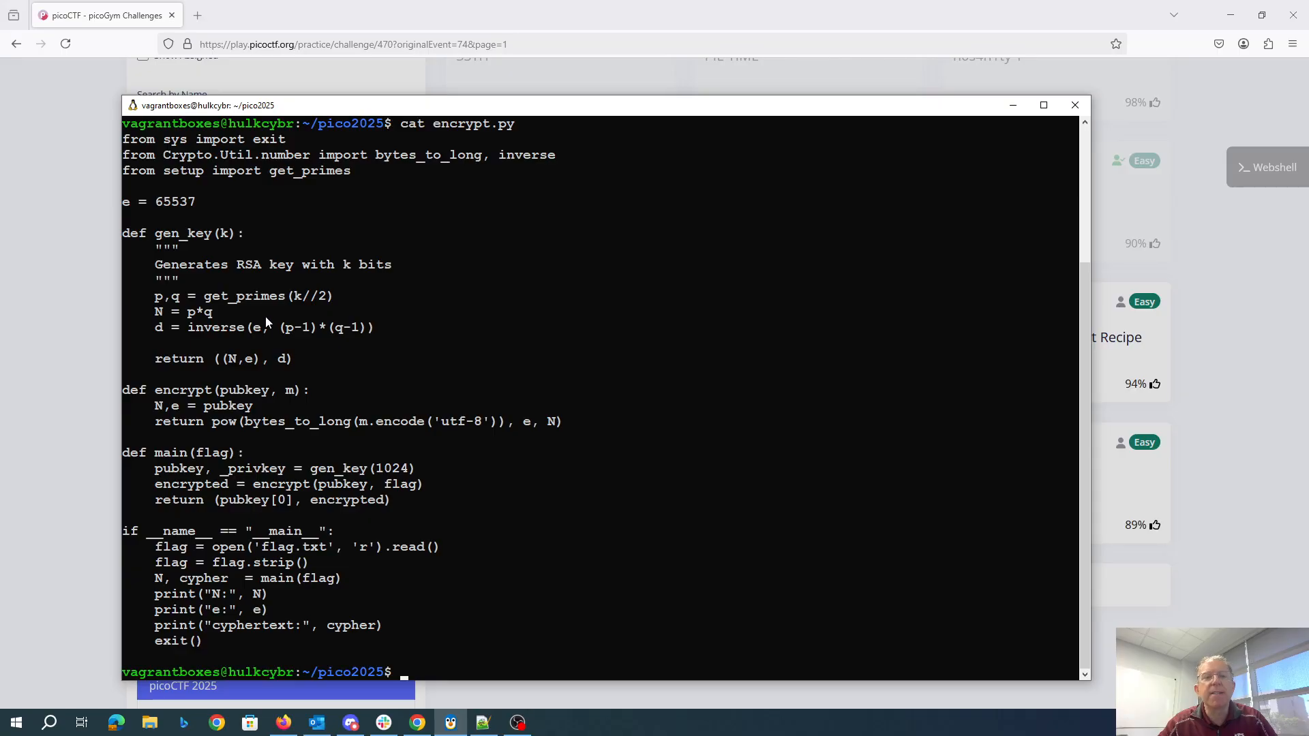
mouse_move(351, 353)
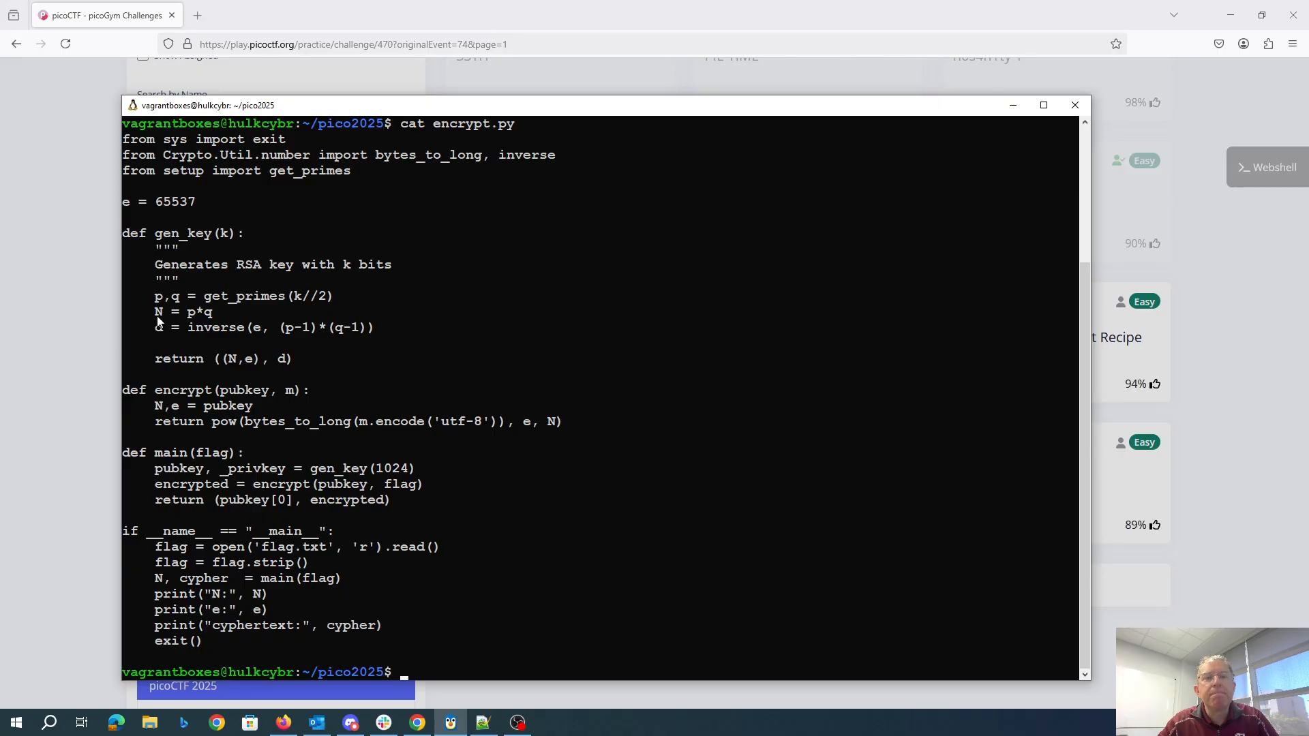
mouse_move(254, 341)
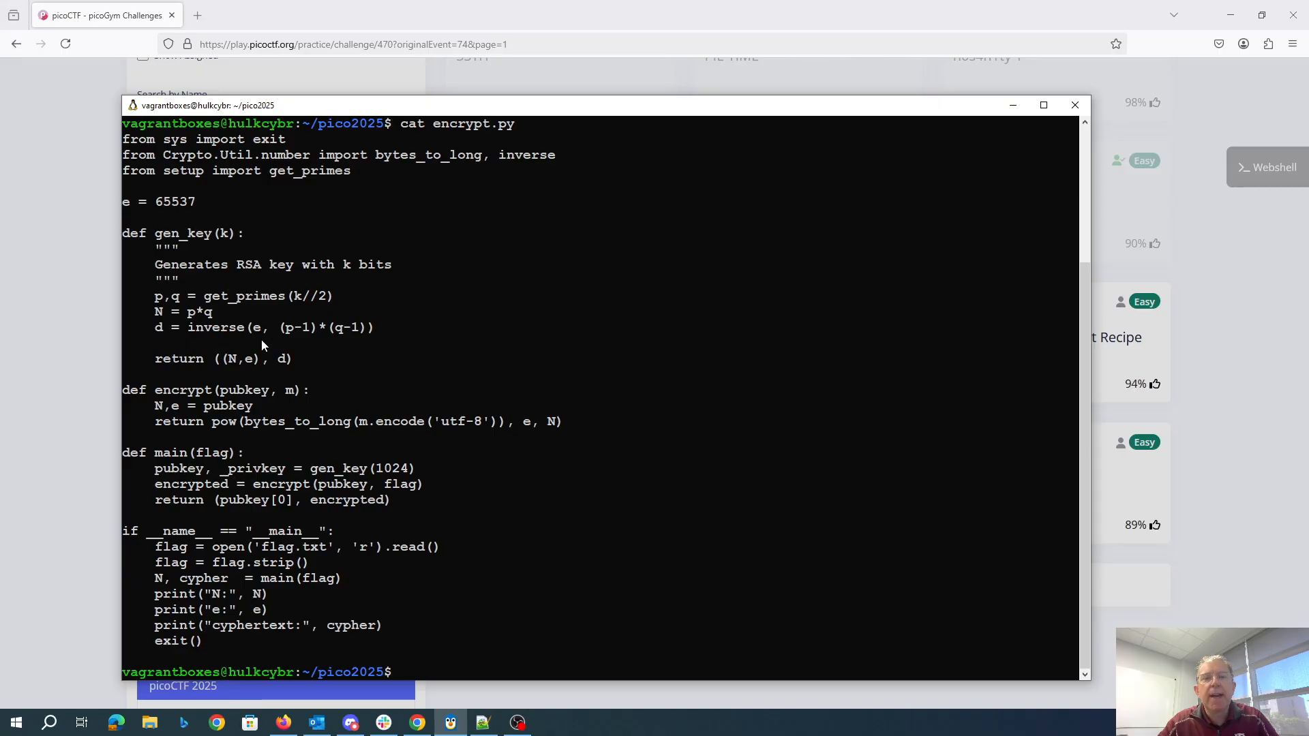
mouse_move(361, 335)
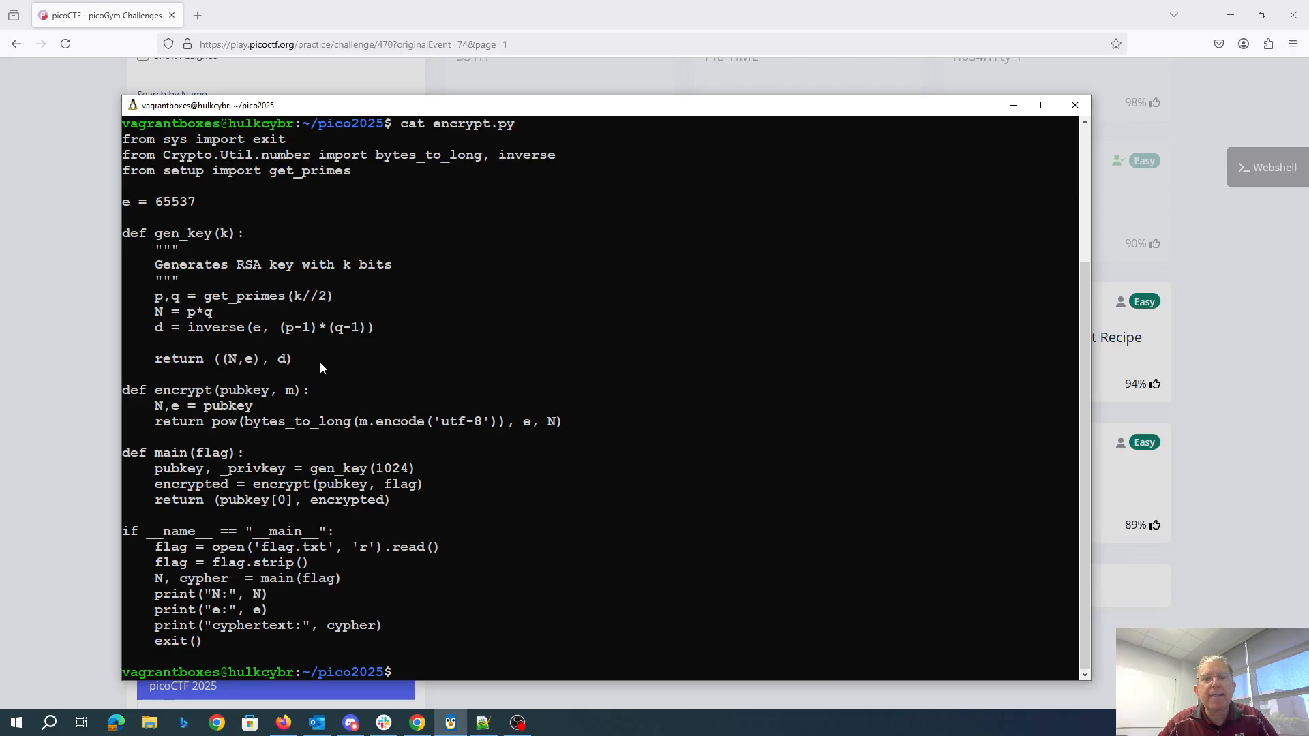
mouse_move(235, 510)
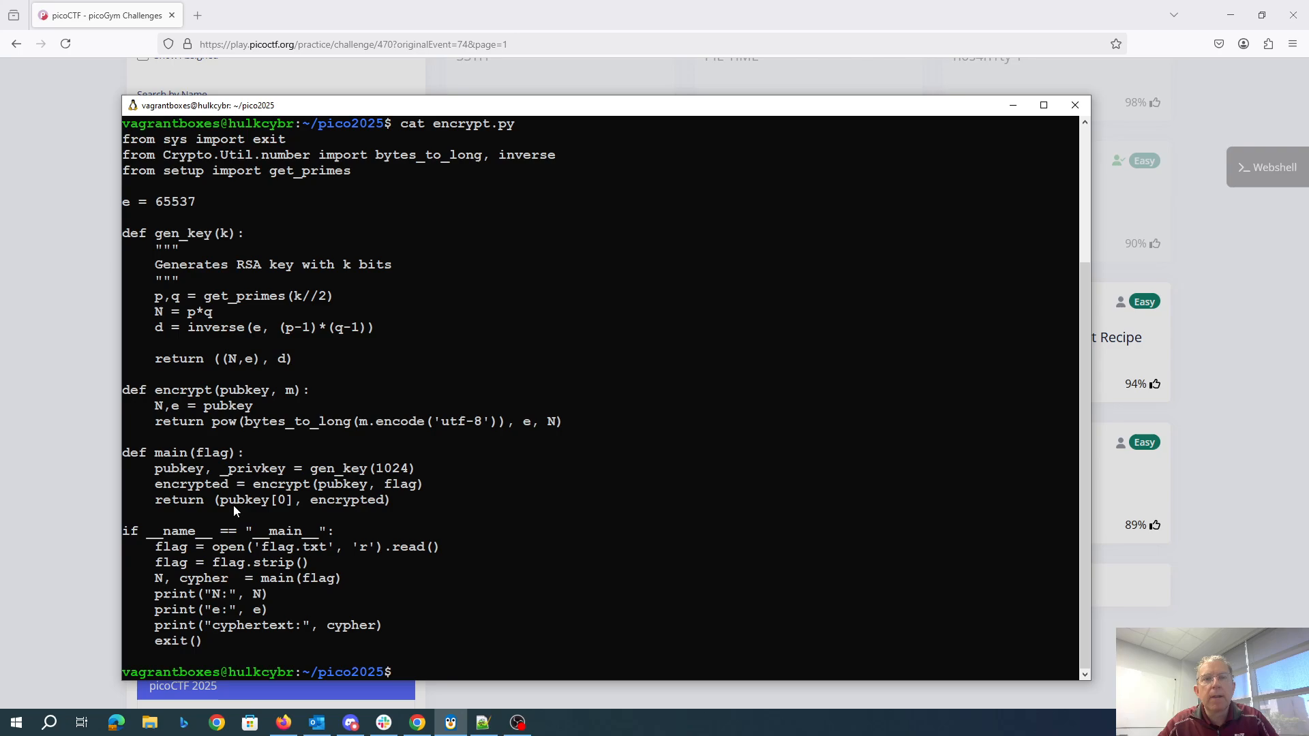
mouse_move(267, 325)
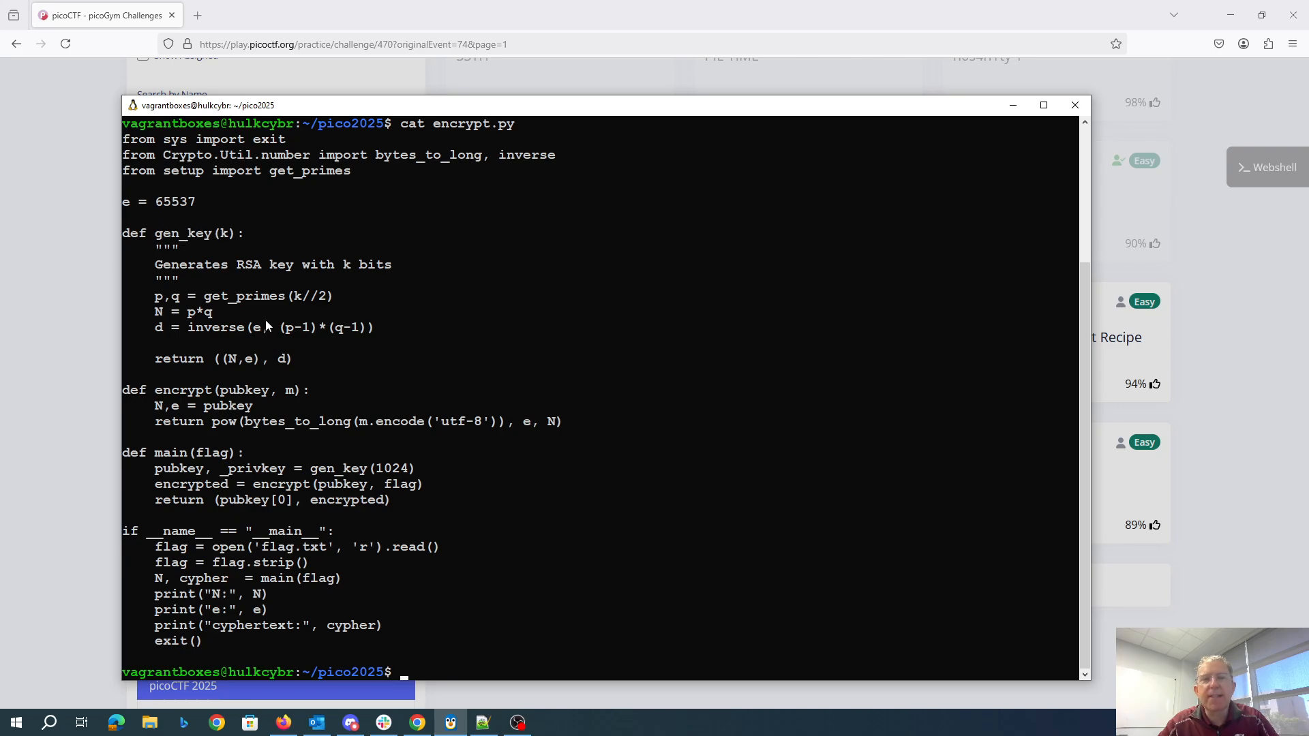
mouse_move(223, 417)
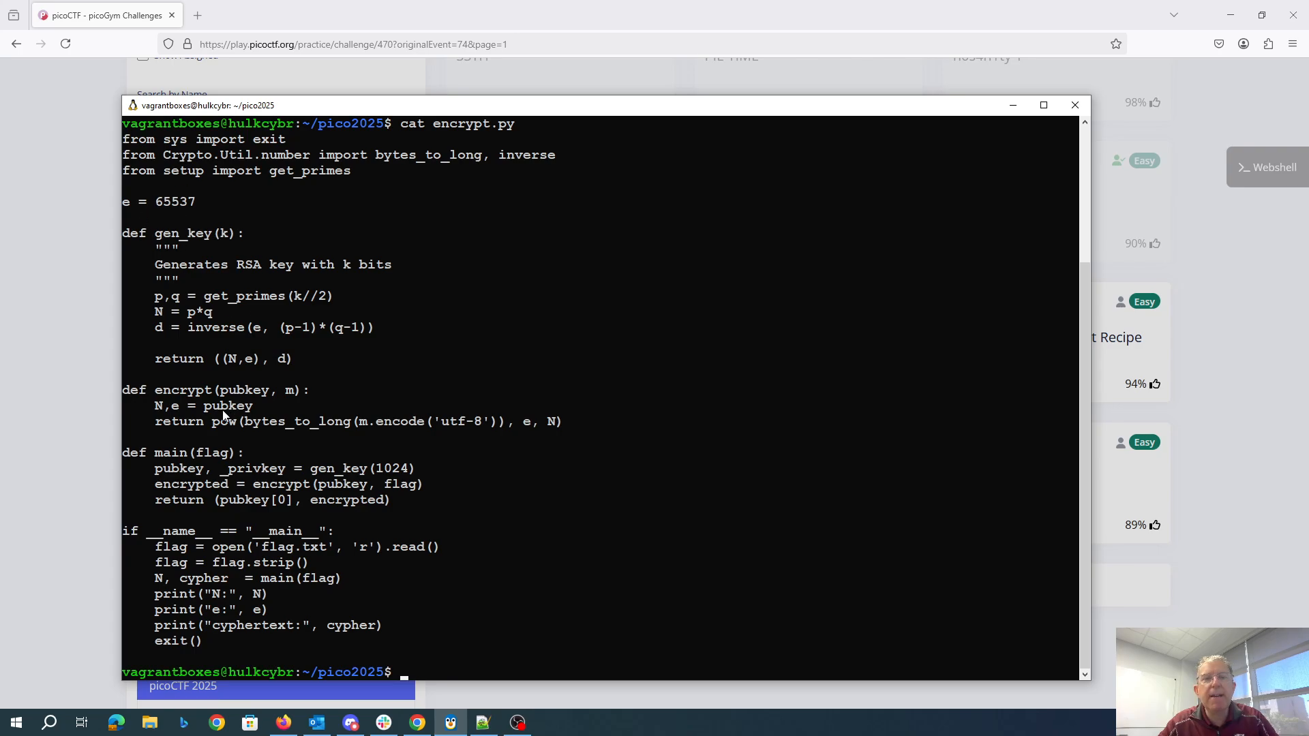
mouse_move(286, 430)
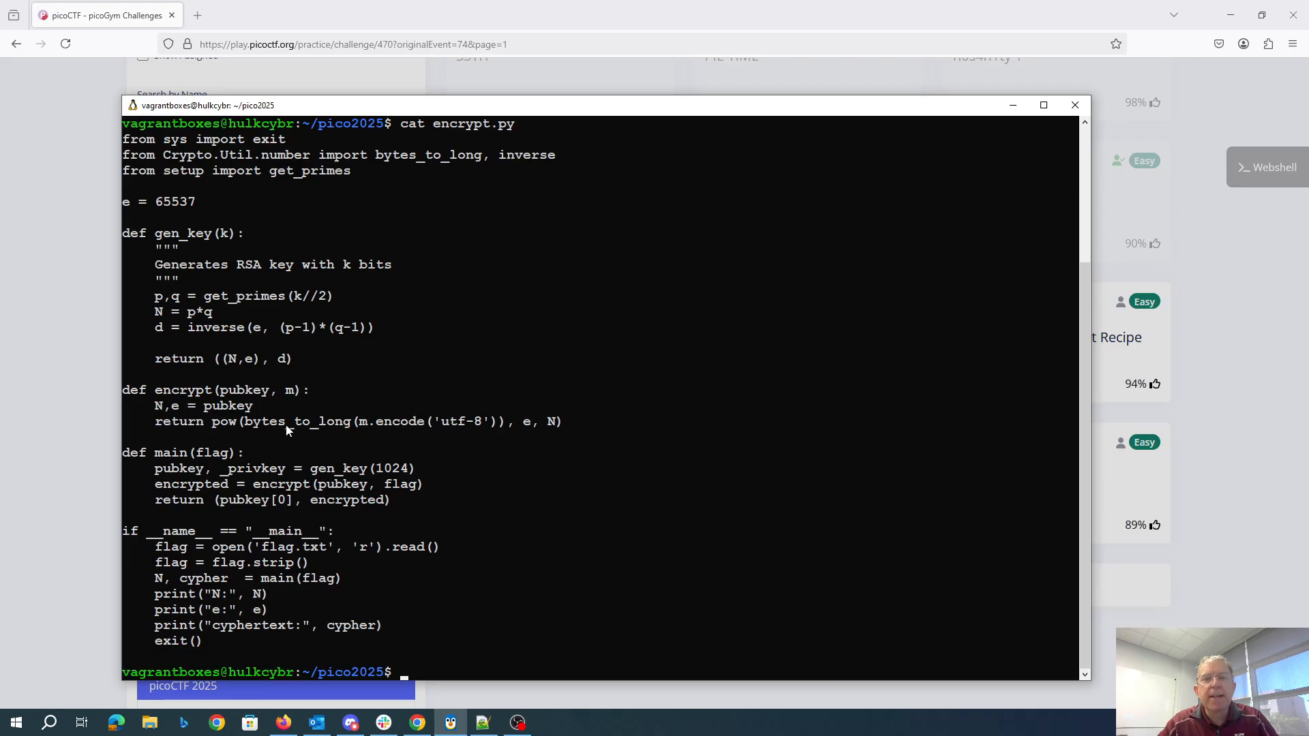
mouse_move(360, 424)
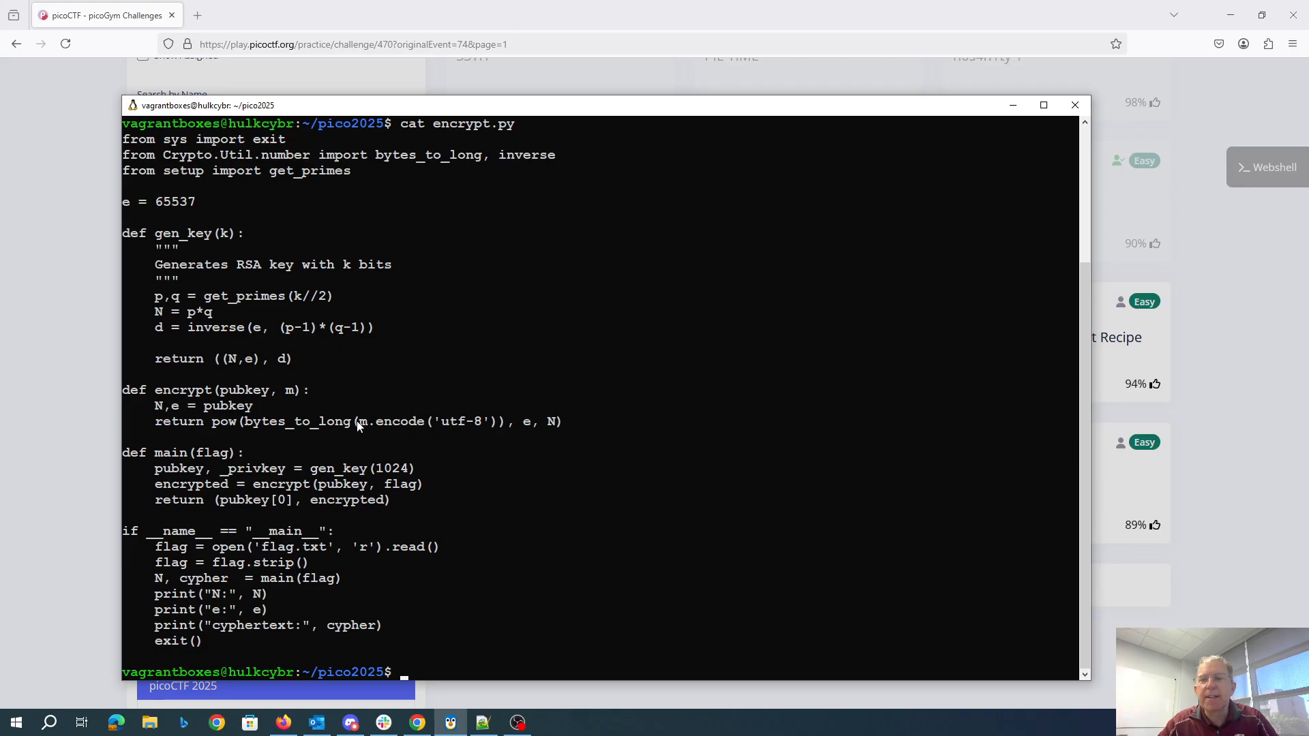
mouse_move(563, 421)
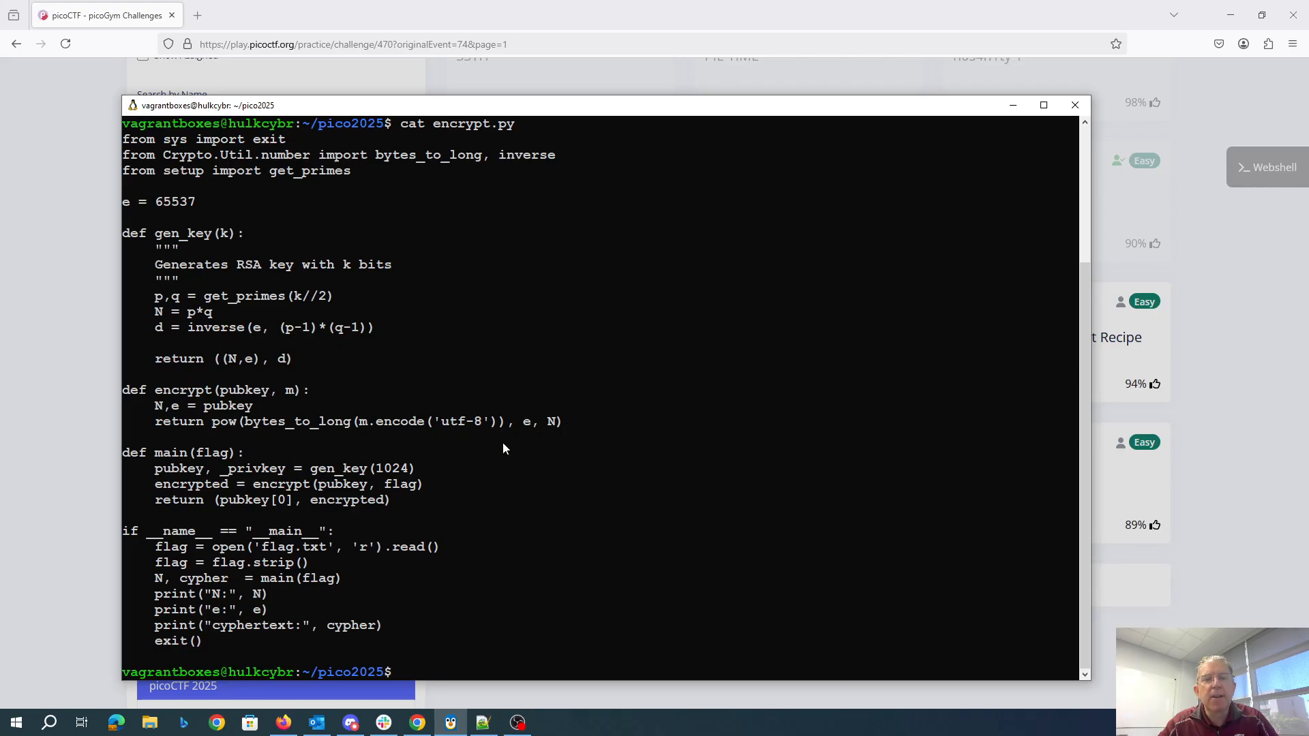
mouse_move(359, 568)
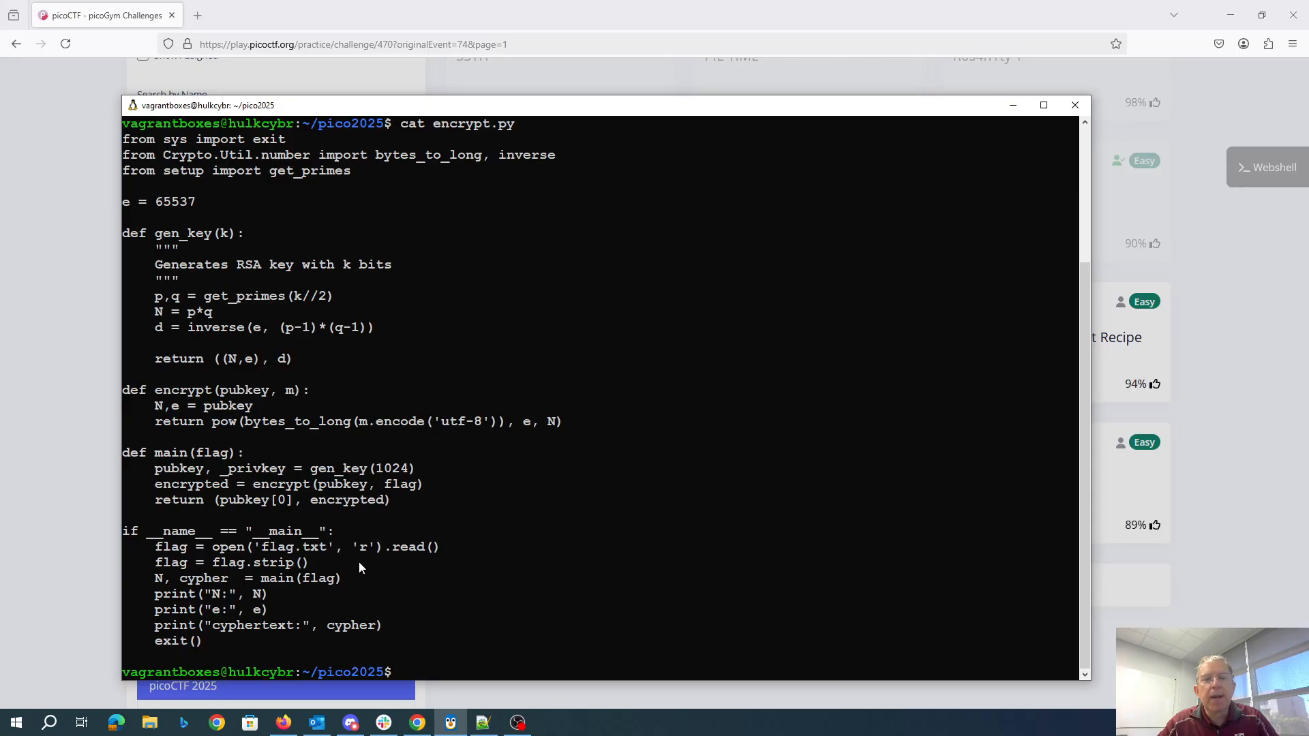
mouse_move(196, 383)
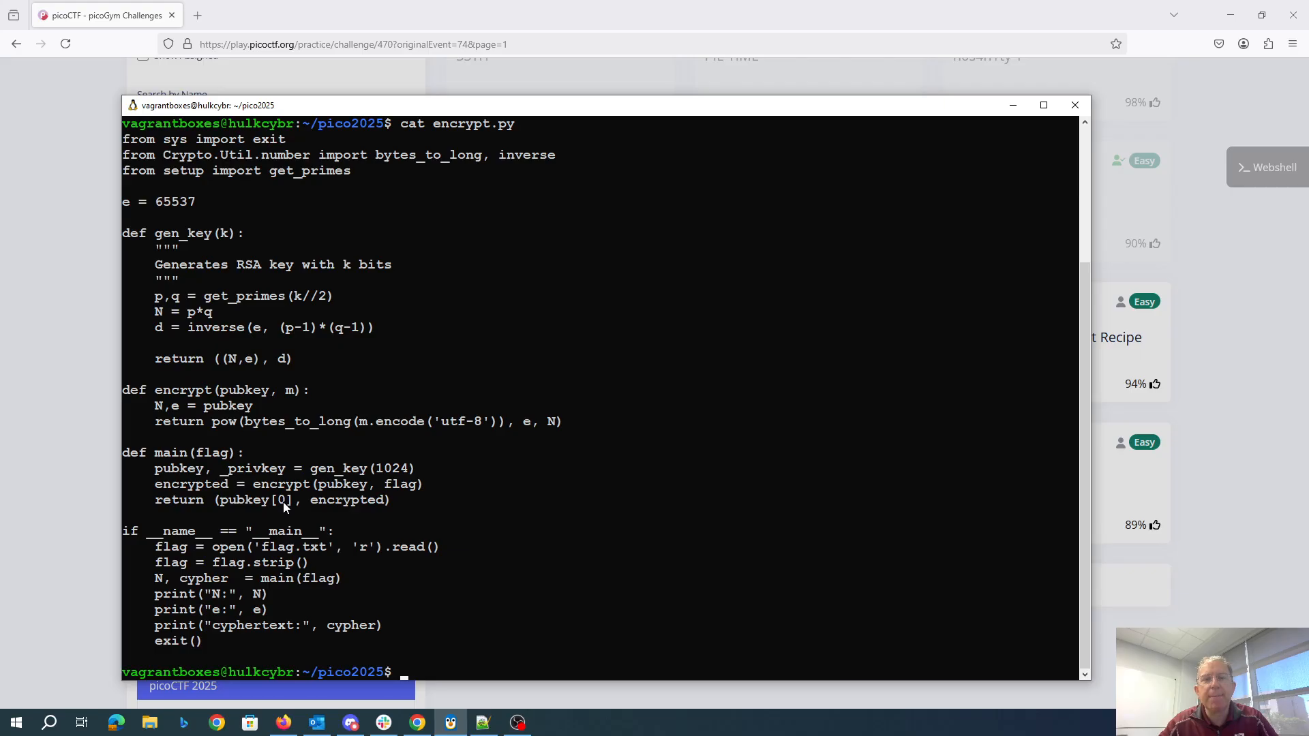
- Print decrypt.py, showing its N, ciphertext and q = 2 key recovery
text(cat de)
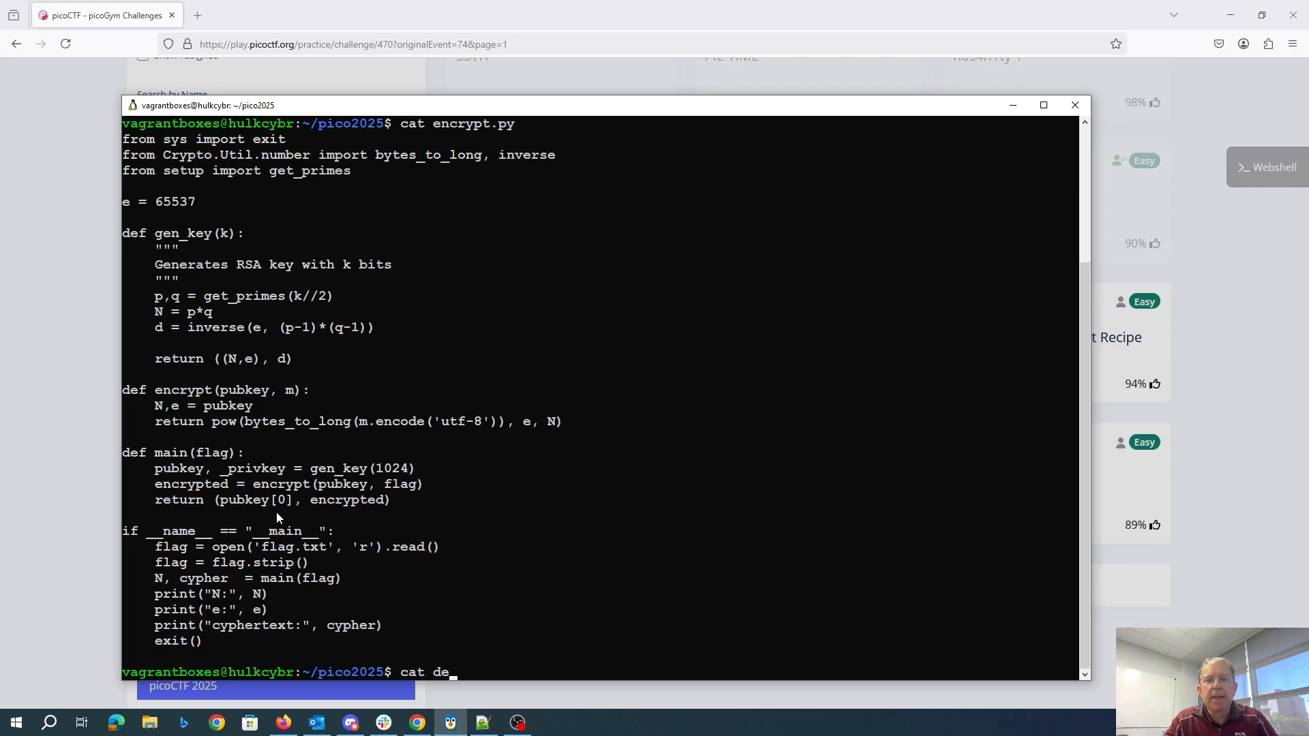
text(crypt.py)
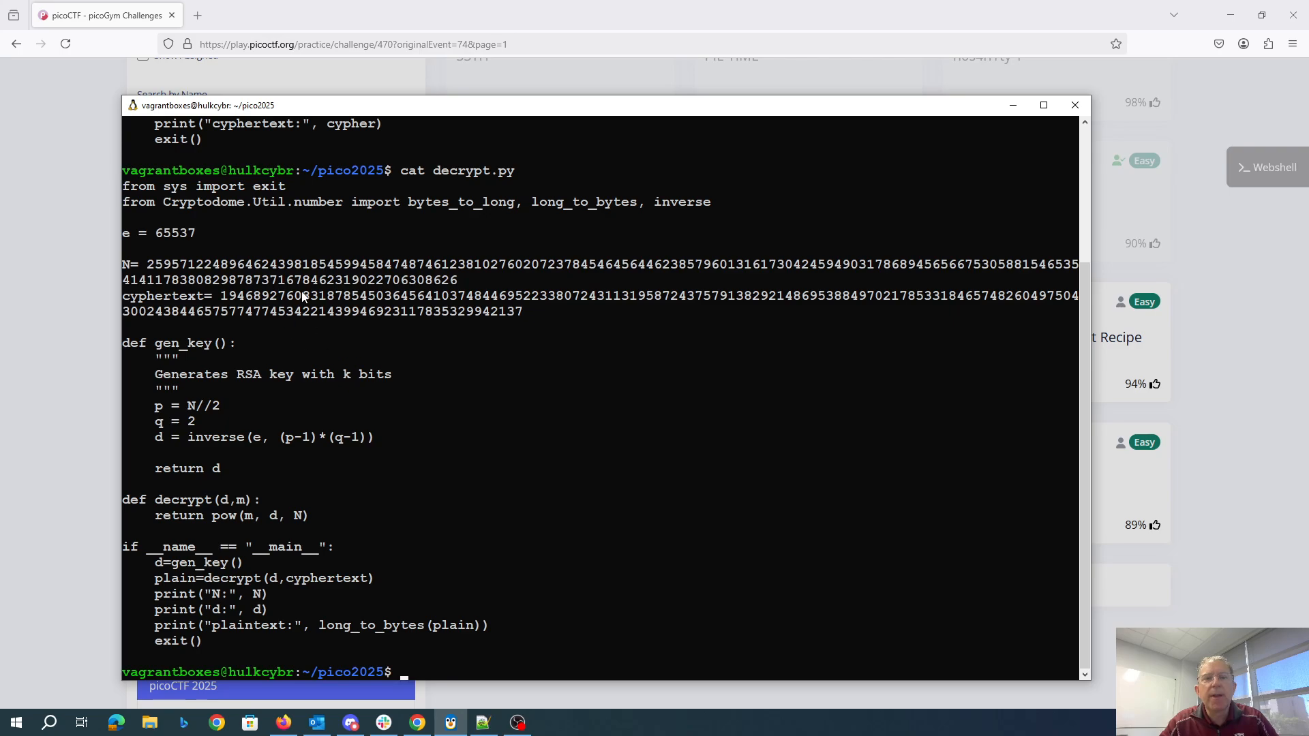
mouse_move(311, 395)
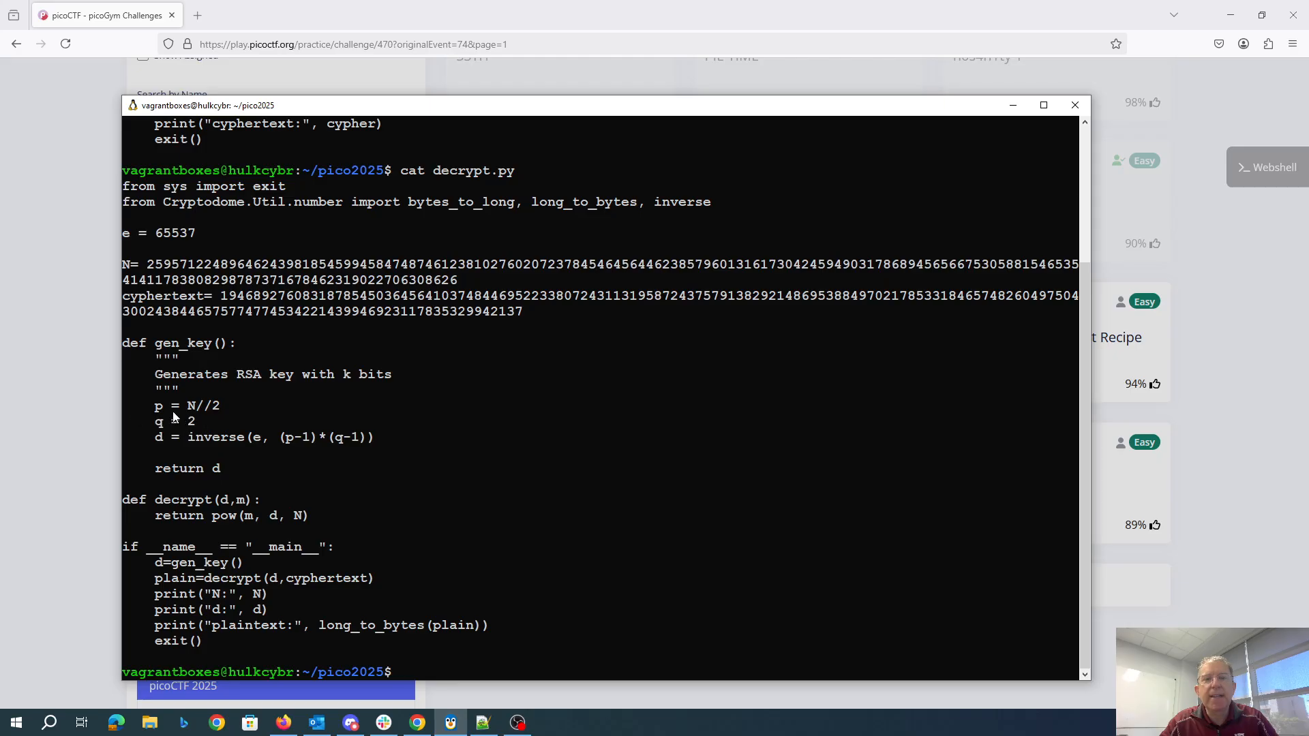
mouse_move(235, 419)
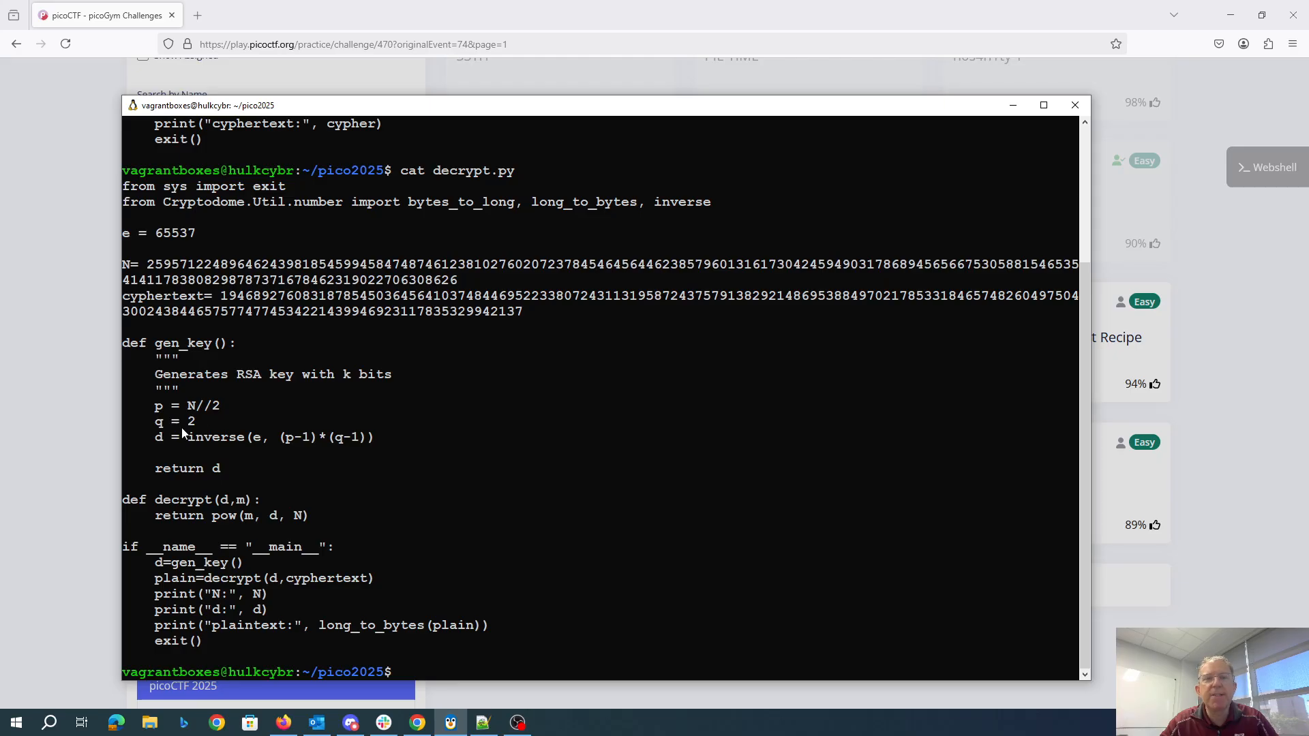
mouse_move(164, 450)
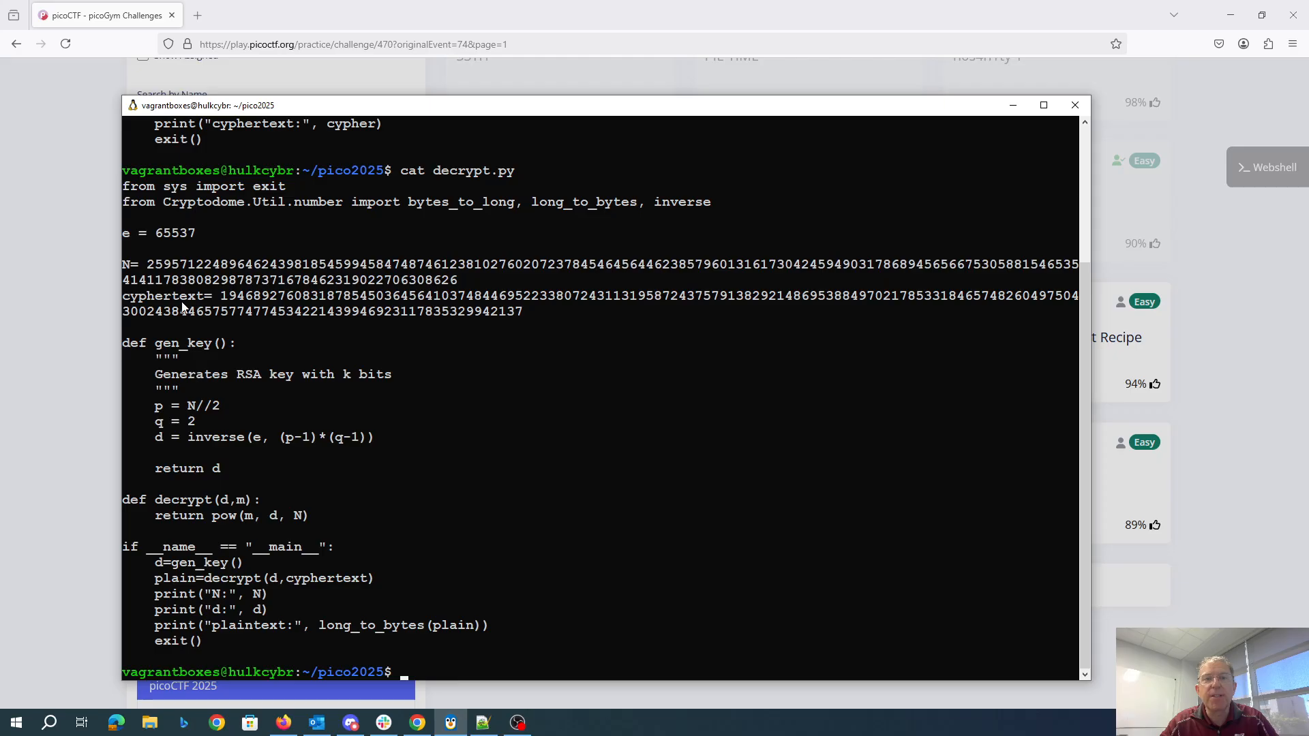
mouse_move(365, 466)
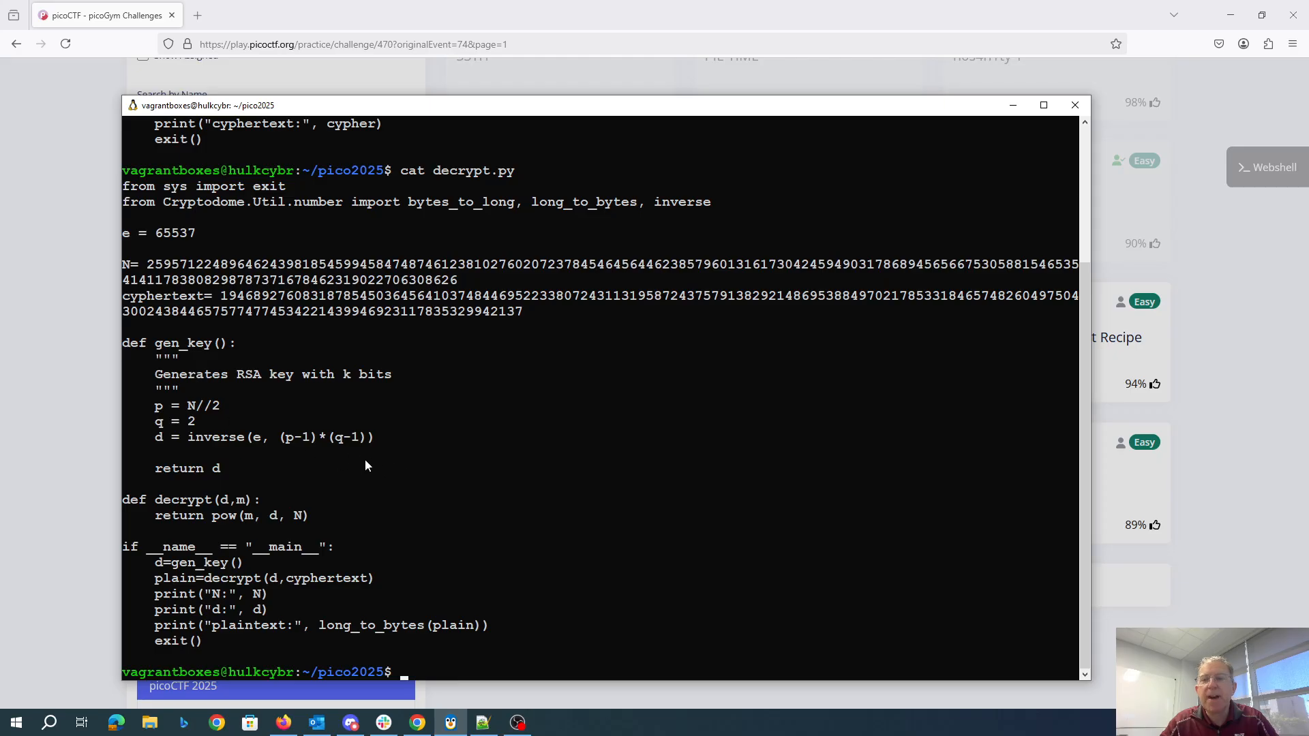
mouse_move(405, 468)
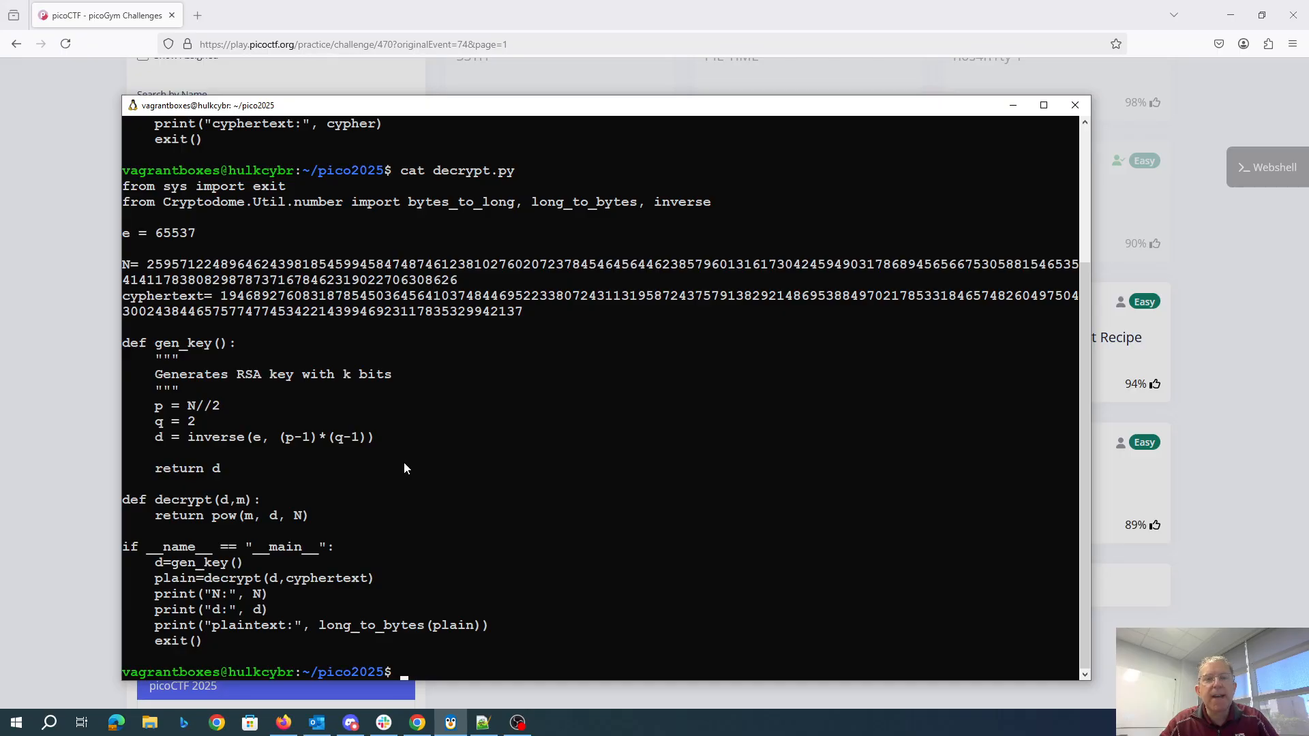
mouse_move(197, 516)
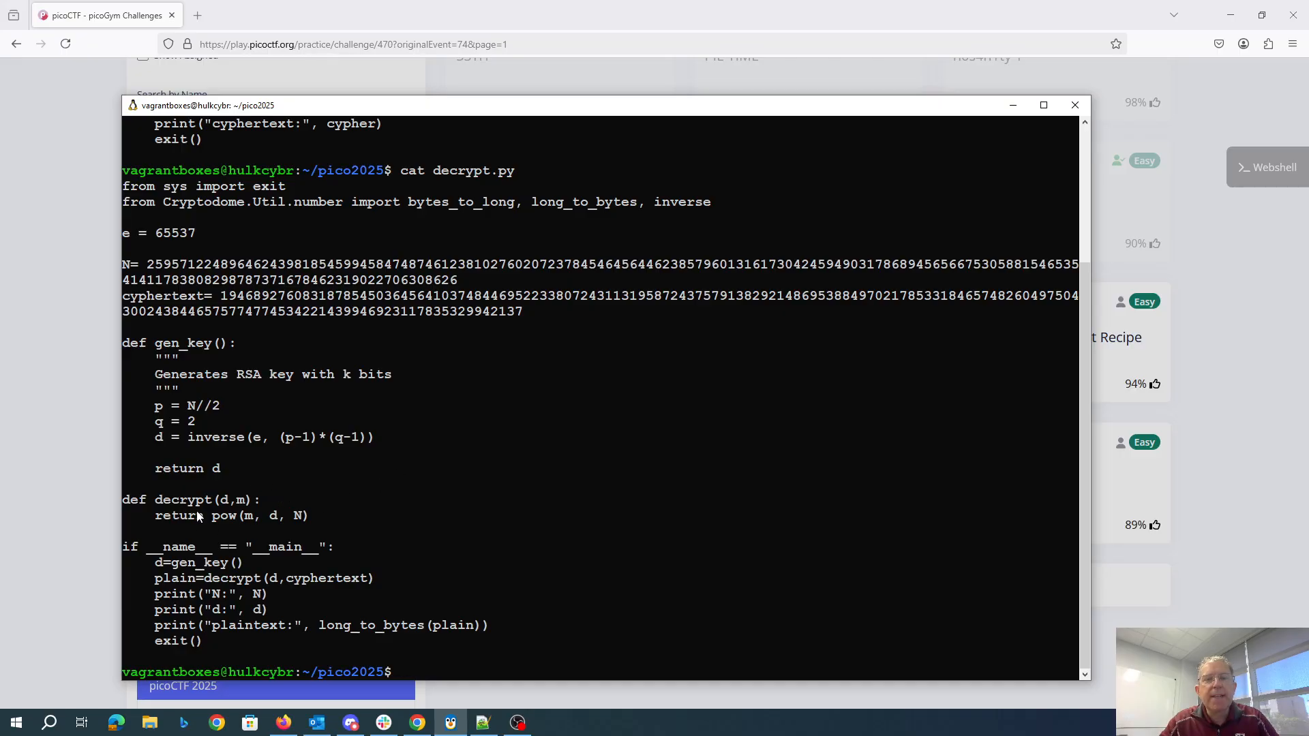
mouse_move(276, 525)
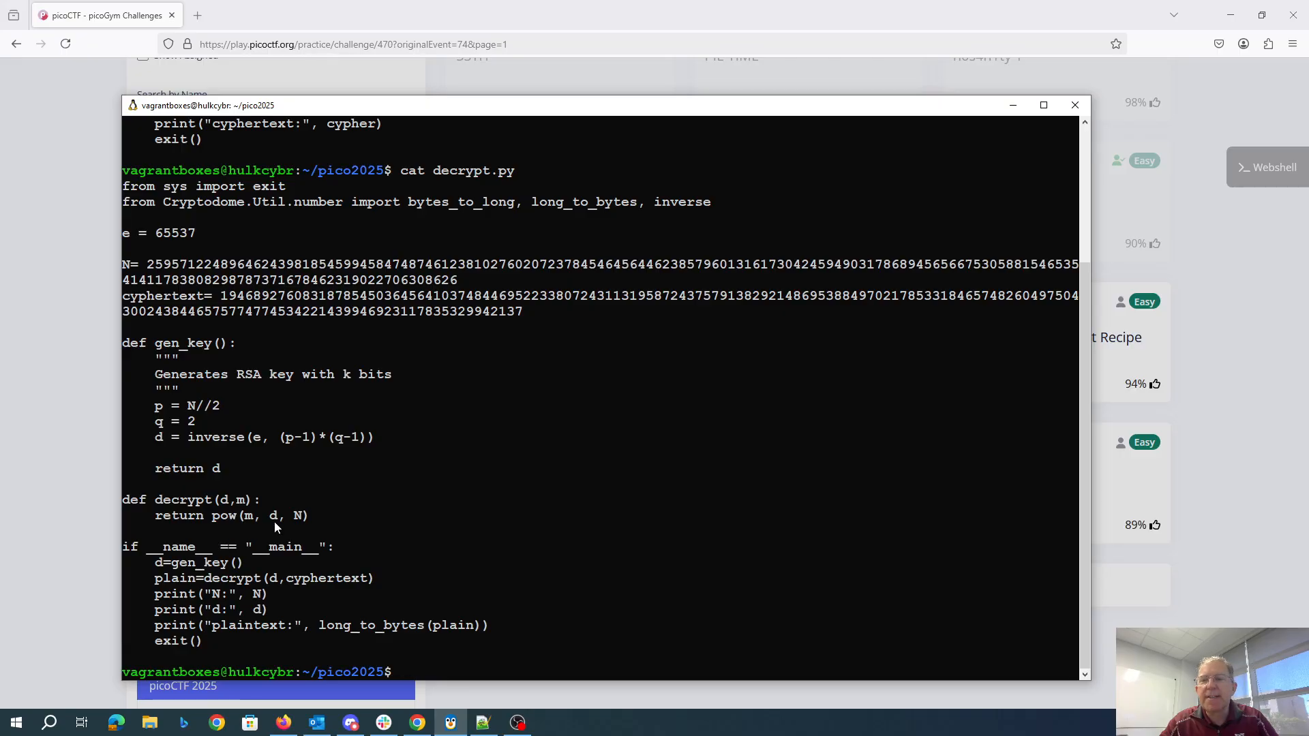
mouse_move(224, 574)
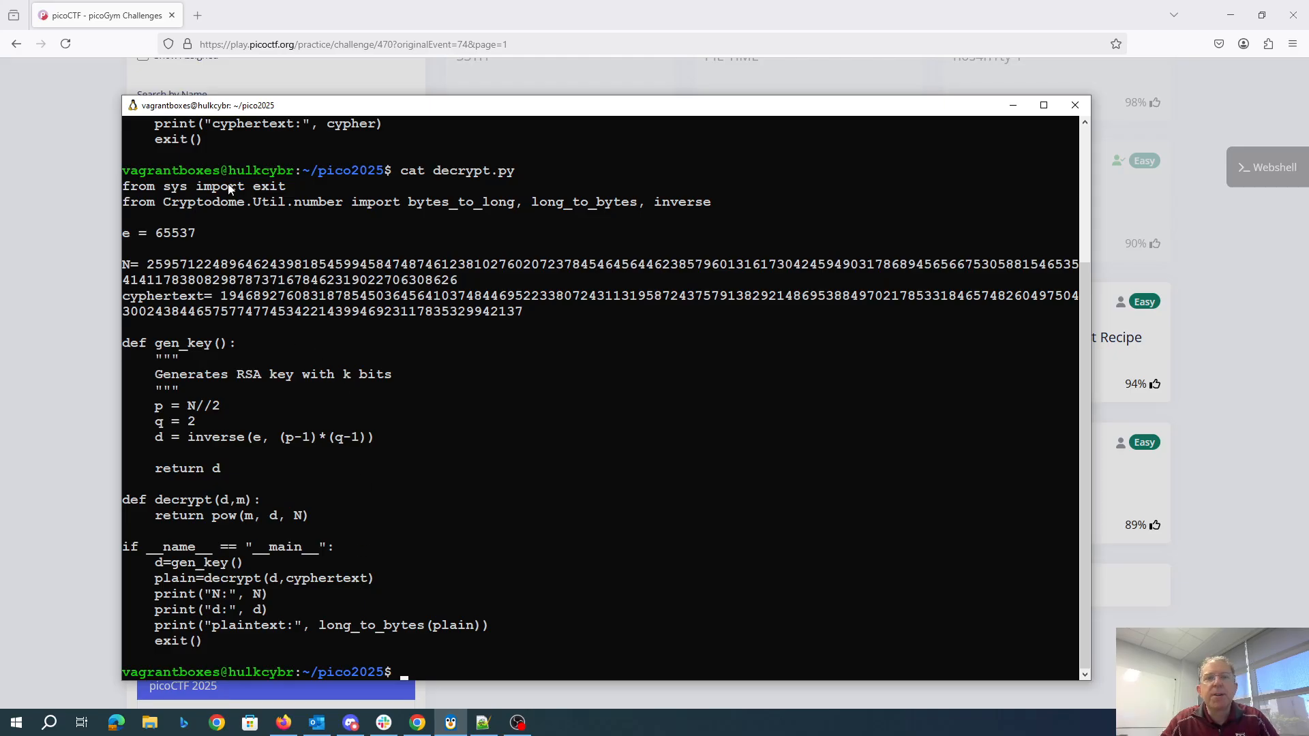
mouse_move(246, 215)
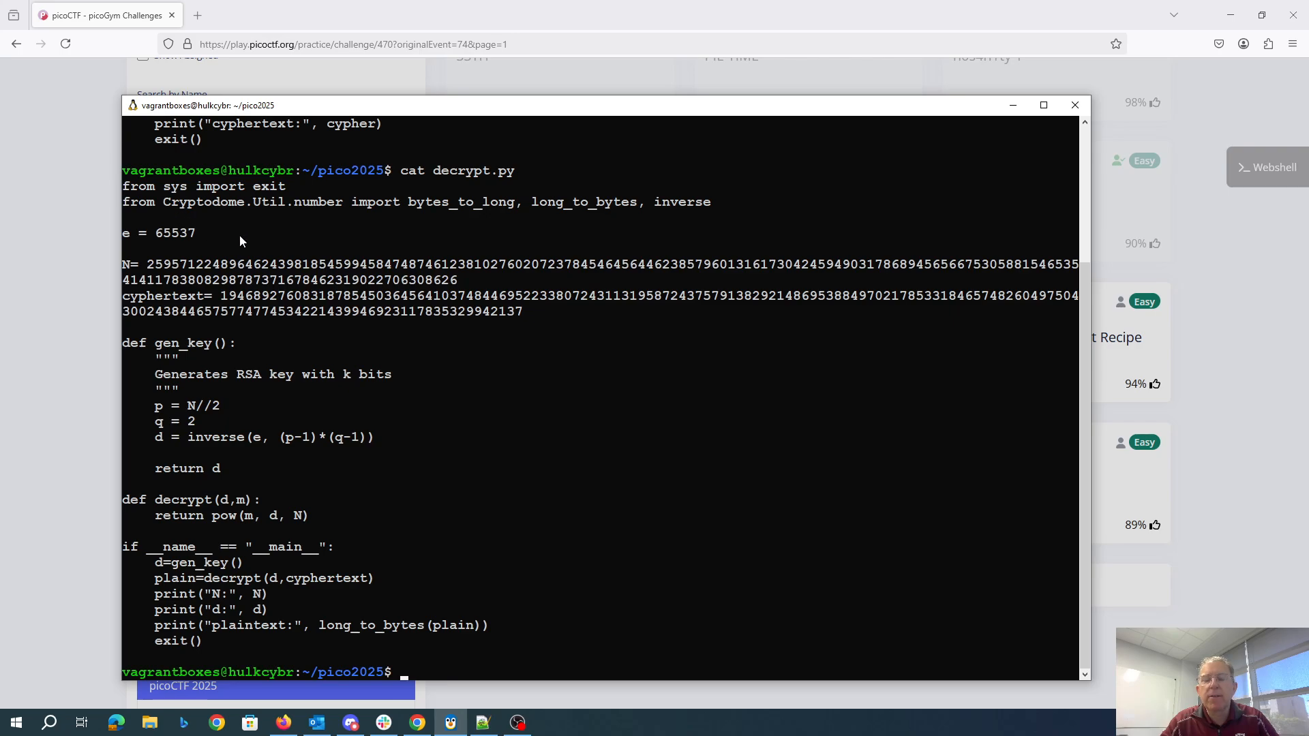
mouse_move(303, 331)
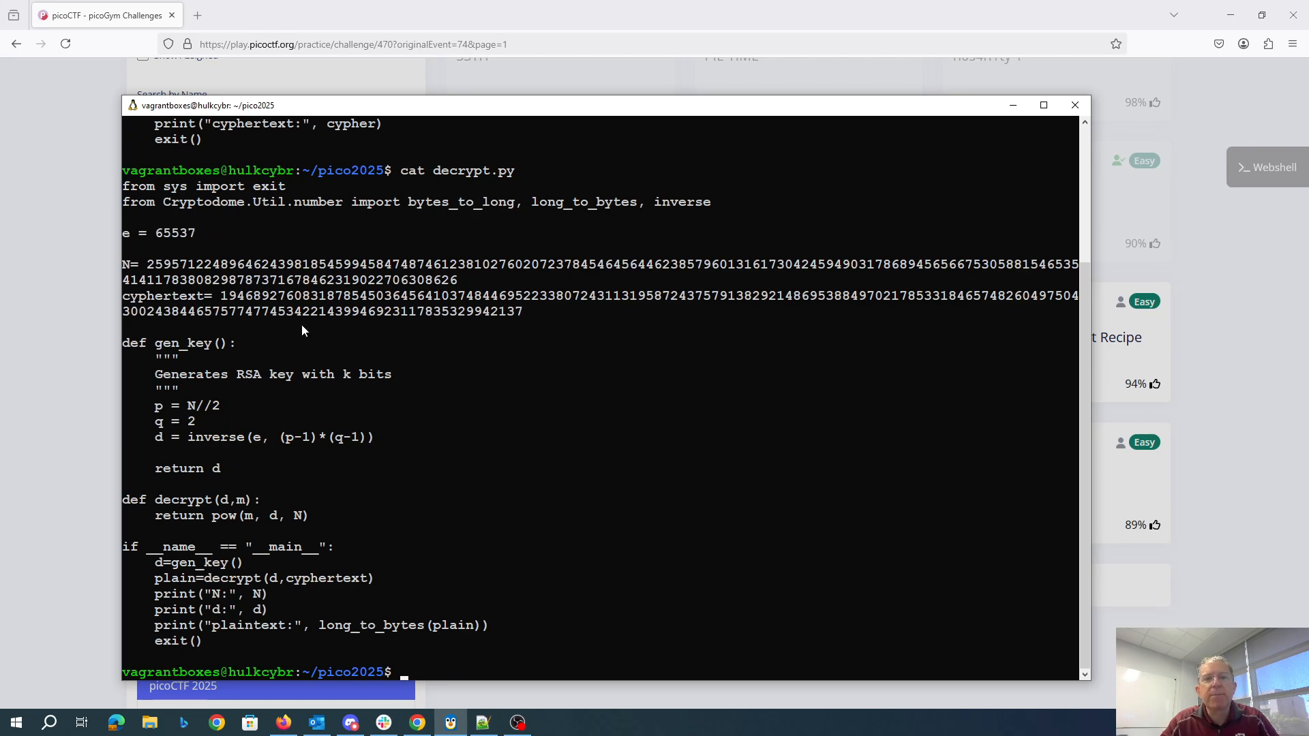
text(p)
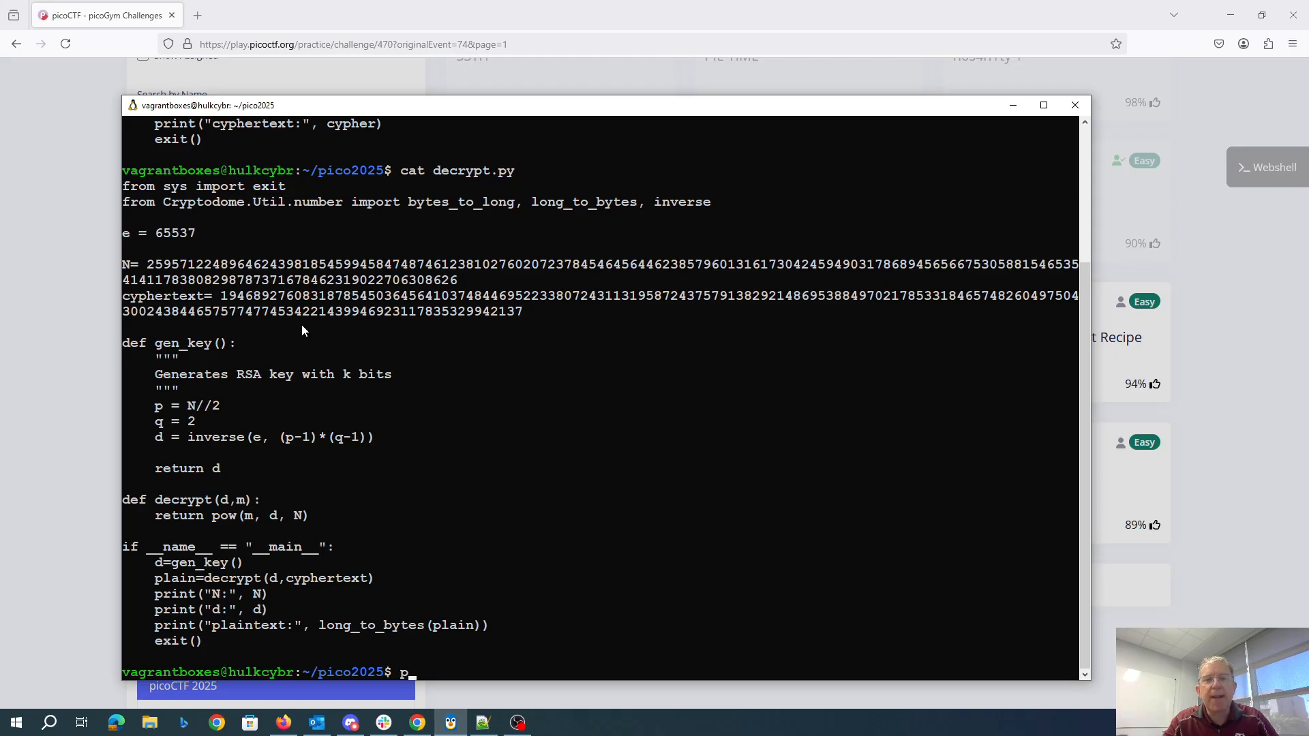
- Enter 'python3 decrypt.py' at the shell prompt without executing it yet
text(ython3)
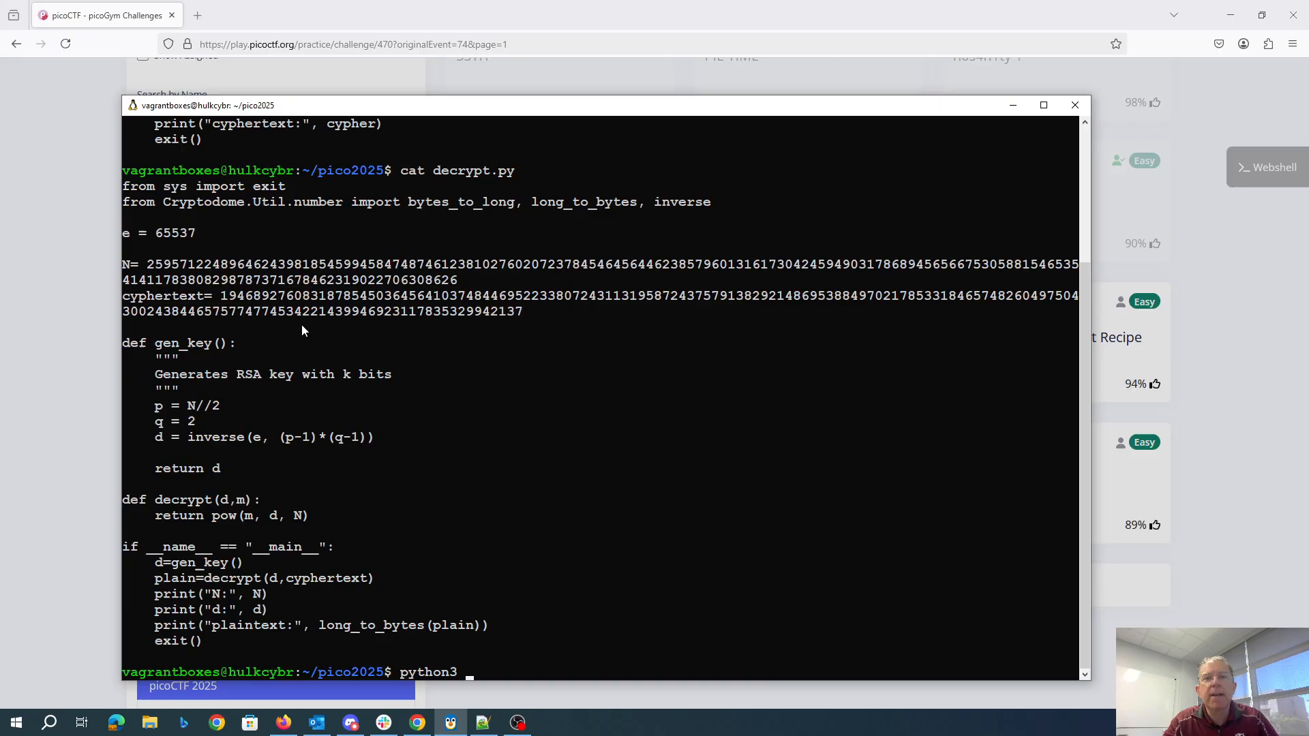
text(decrypt.py)
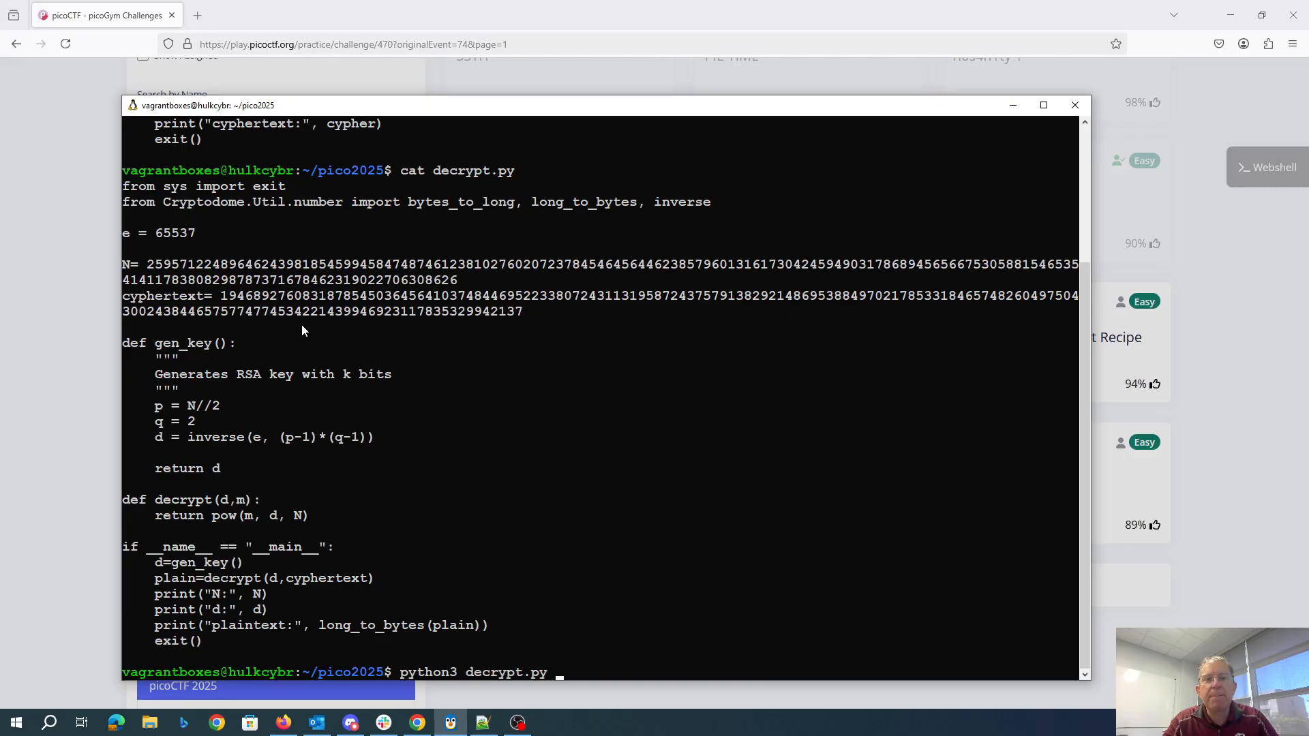